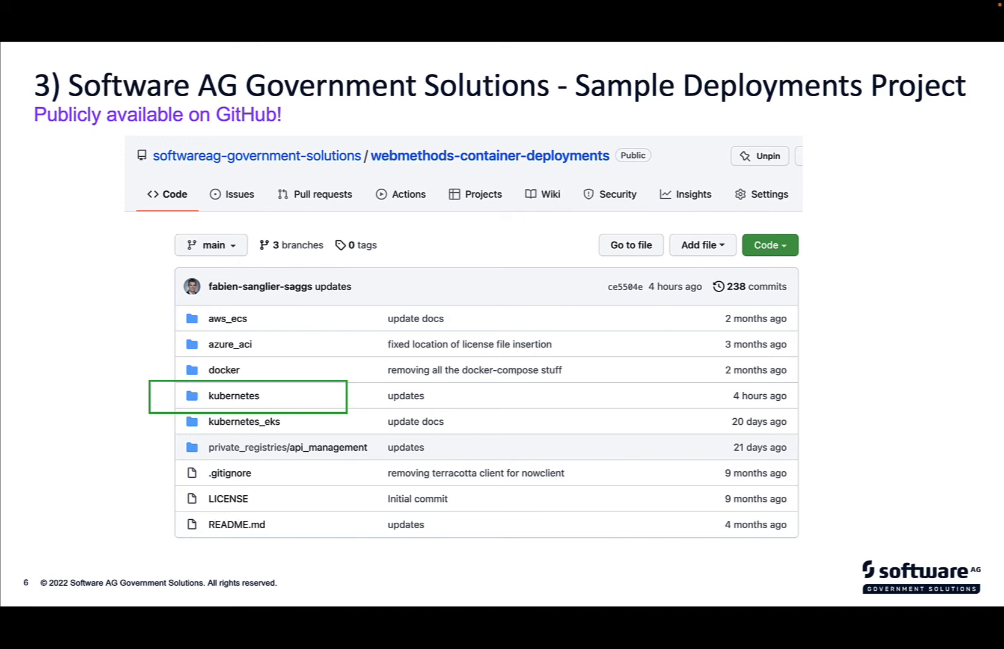
# Go into the pinned webmethods-container-deployments repository.
pyautogui.press('right')
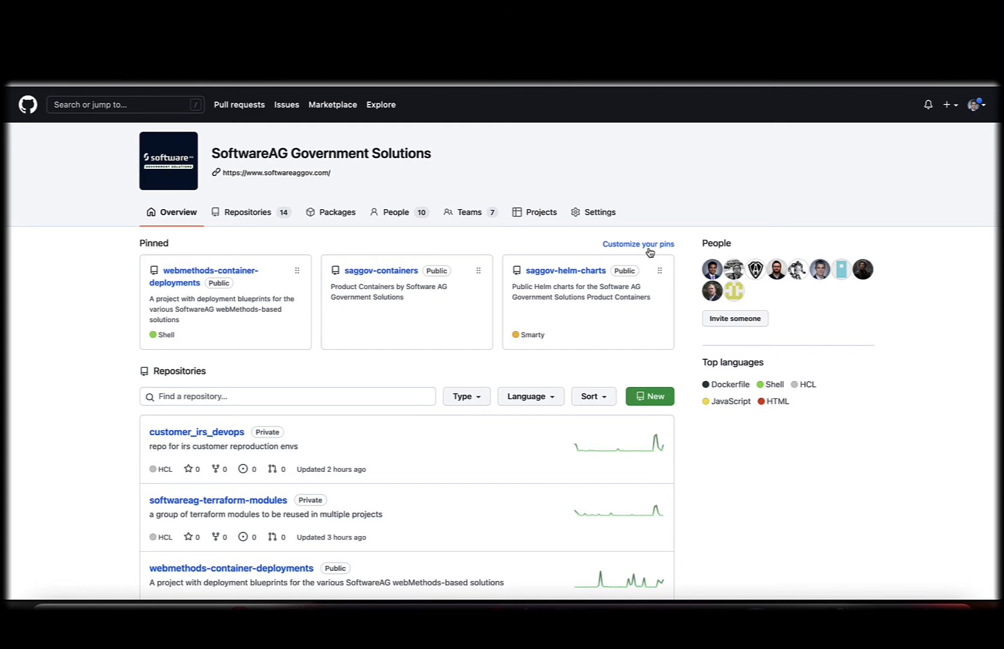
pyautogui.moveTo(277, 173)
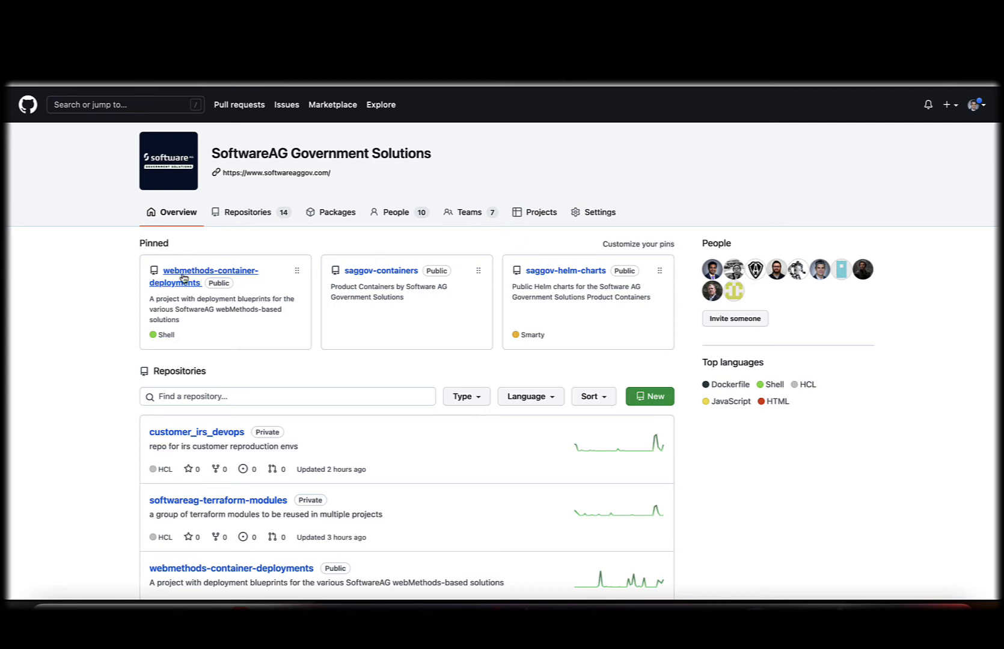
pyautogui.click(185, 276)
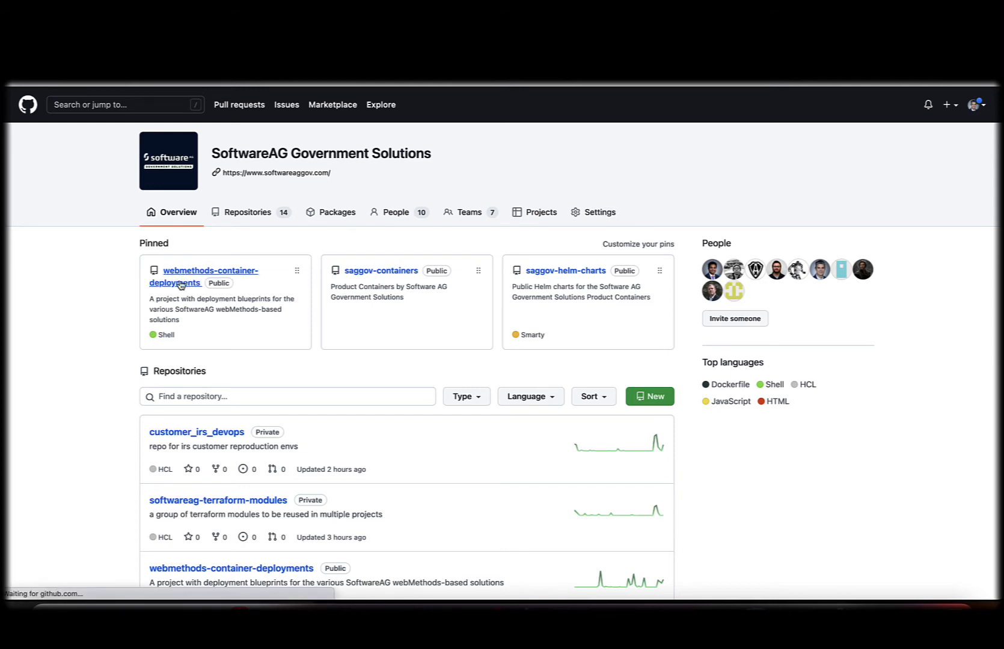
pyautogui.click(199, 271)
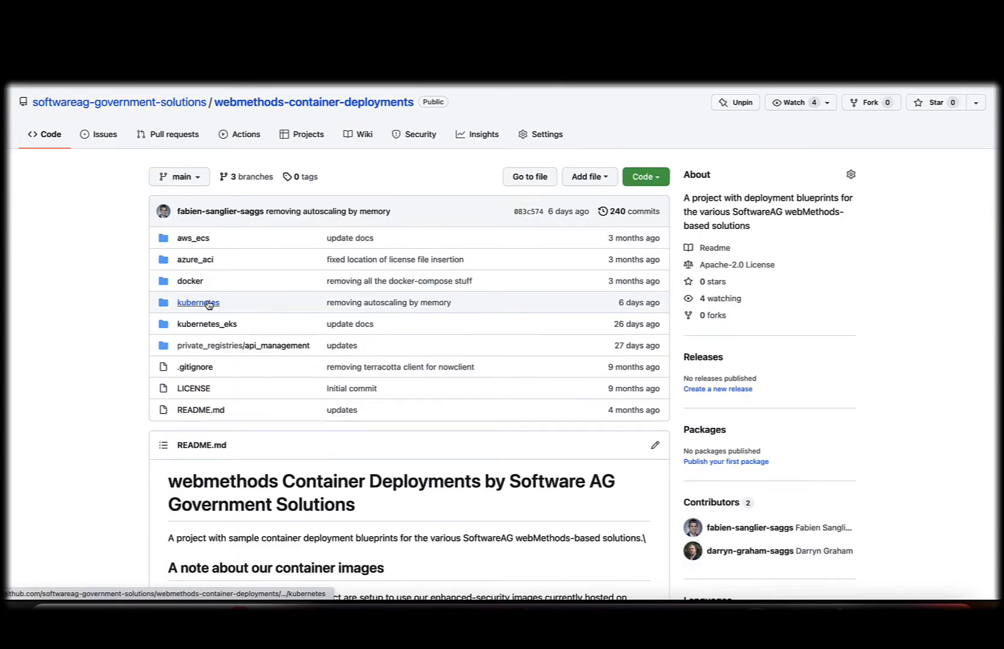
pyautogui.moveTo(198, 302)
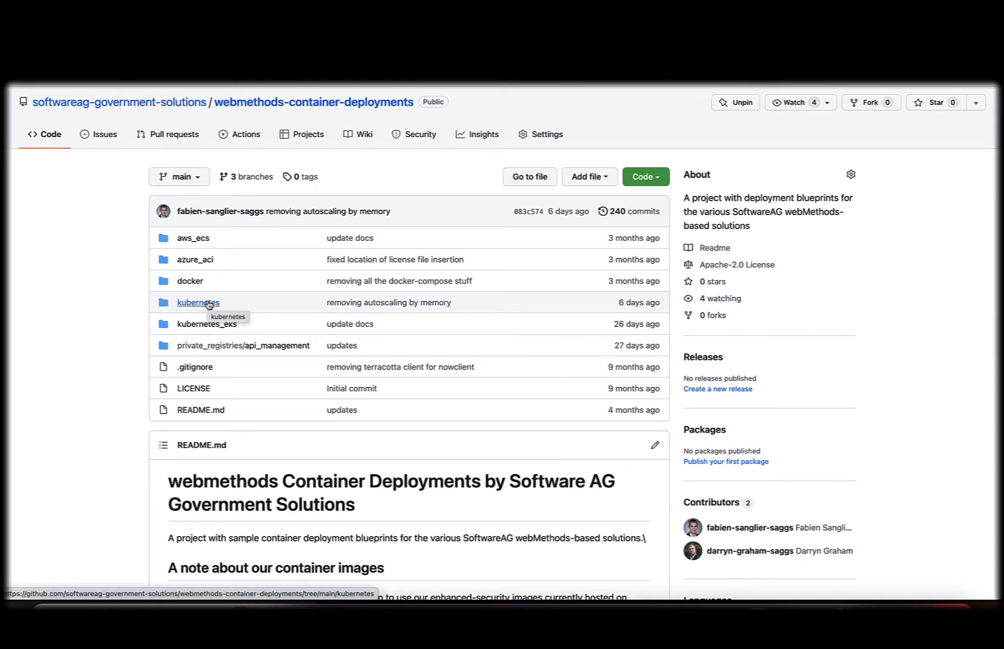
# Navigate into kubernetes/api_management/apistack-clustered.
pyautogui.click(198, 302)
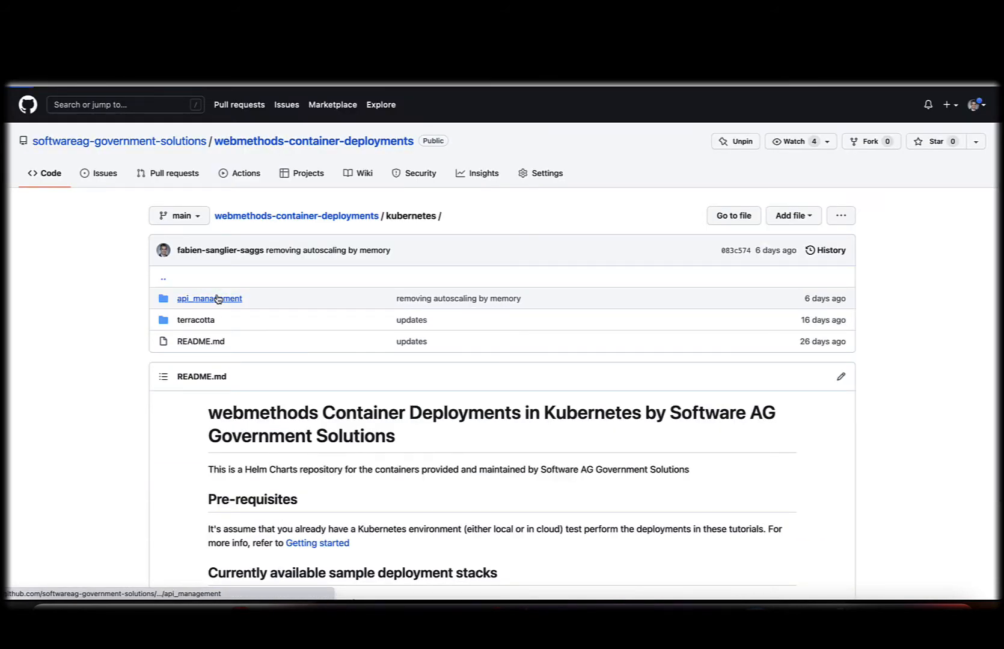
pyautogui.click(210, 298)
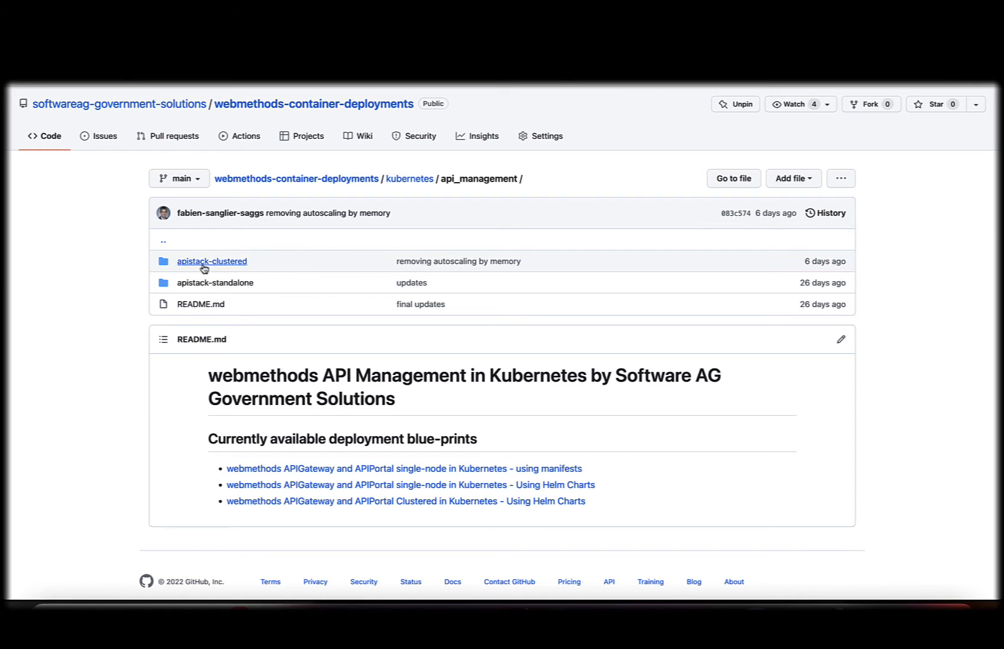
pyautogui.moveTo(212, 261)
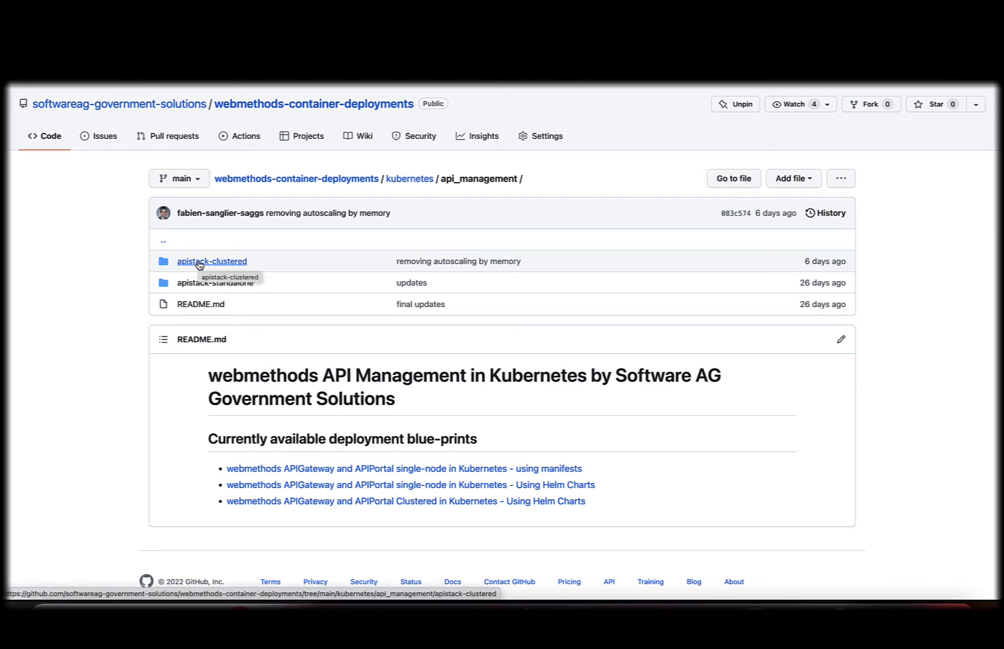
pyautogui.click(212, 261)
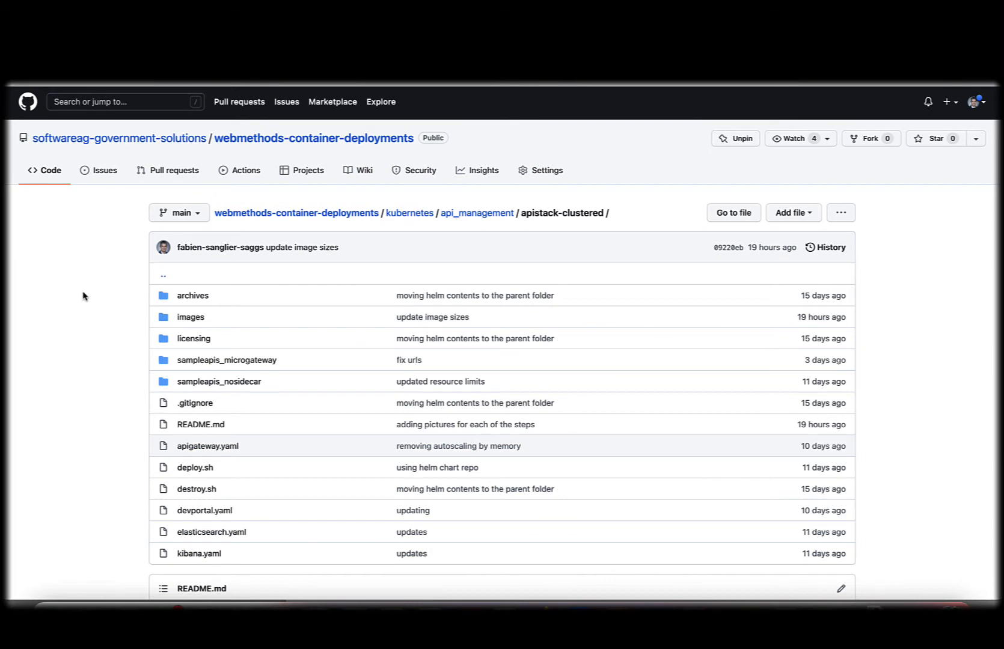
# Scroll the README past the file list and architecture diagram to Prep steps, Step 1.
pyautogui.scroll(-3)
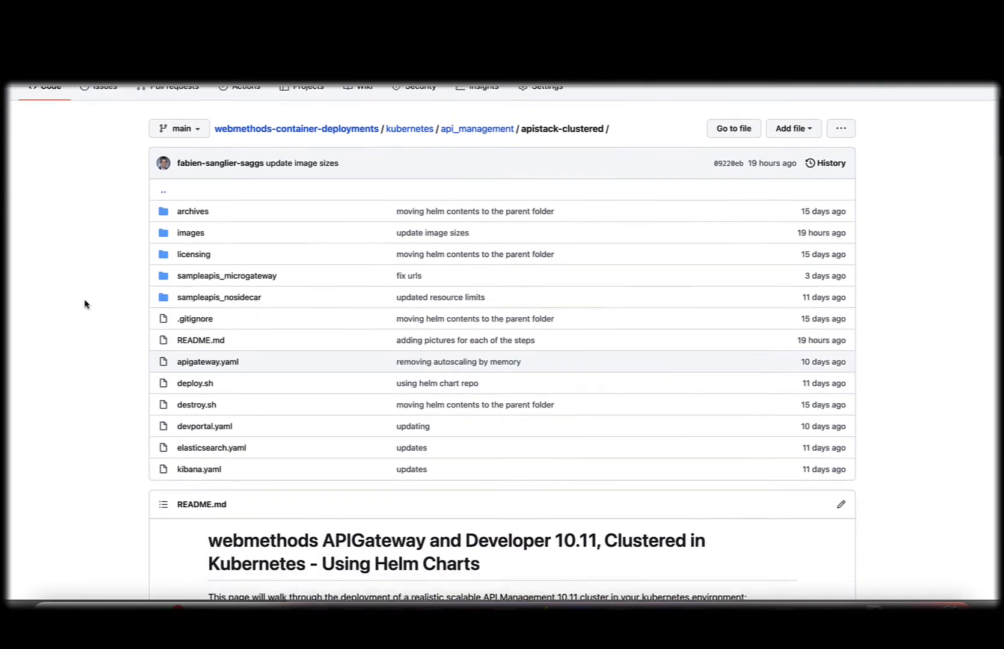
pyautogui.scroll(-3)
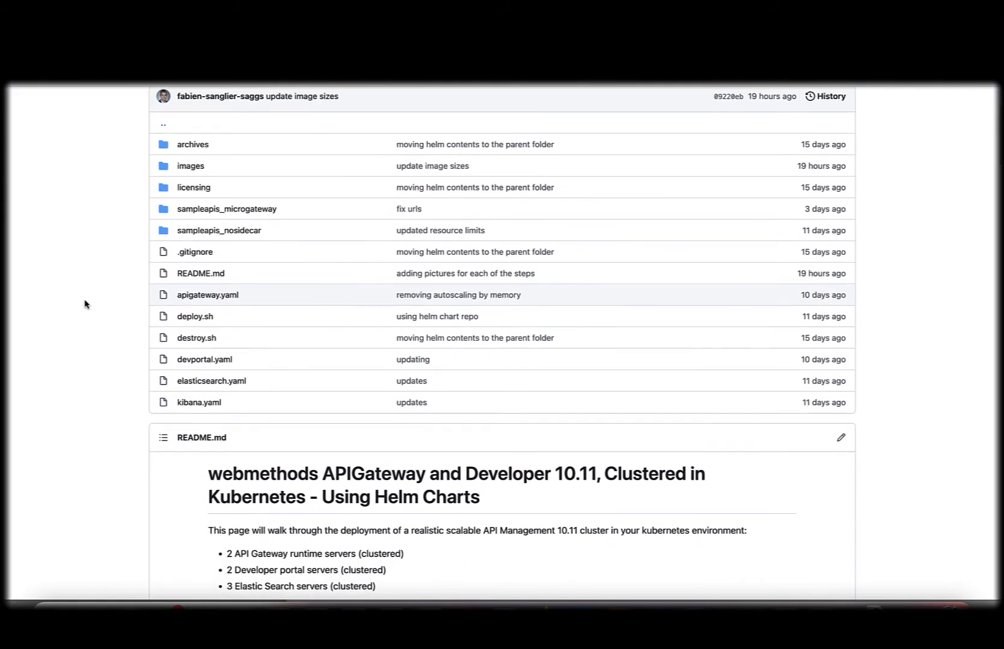
pyautogui.scroll(-3)
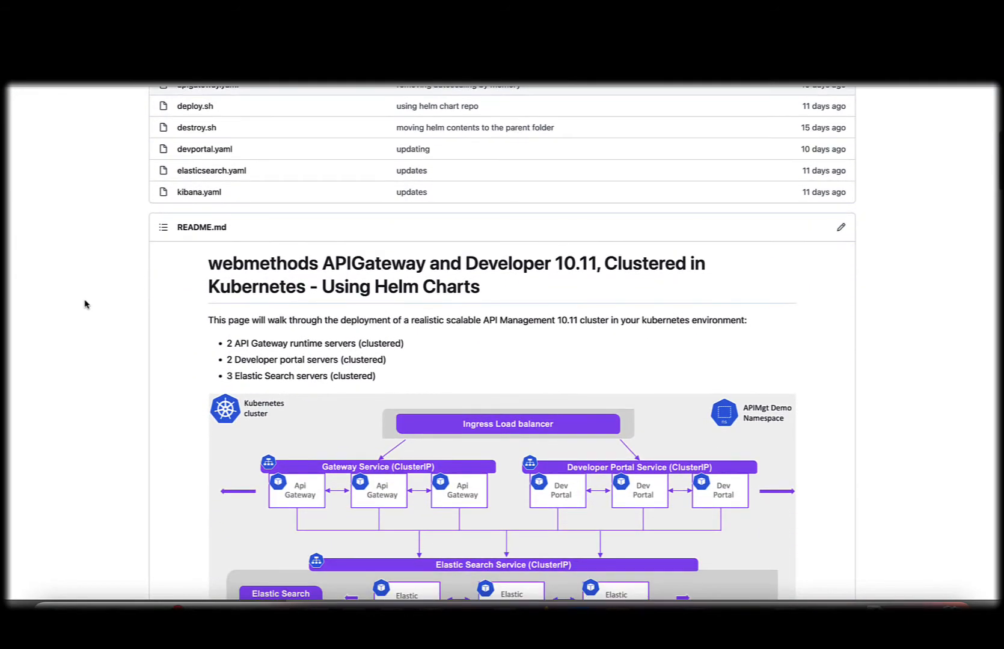
pyautogui.scroll(-3)
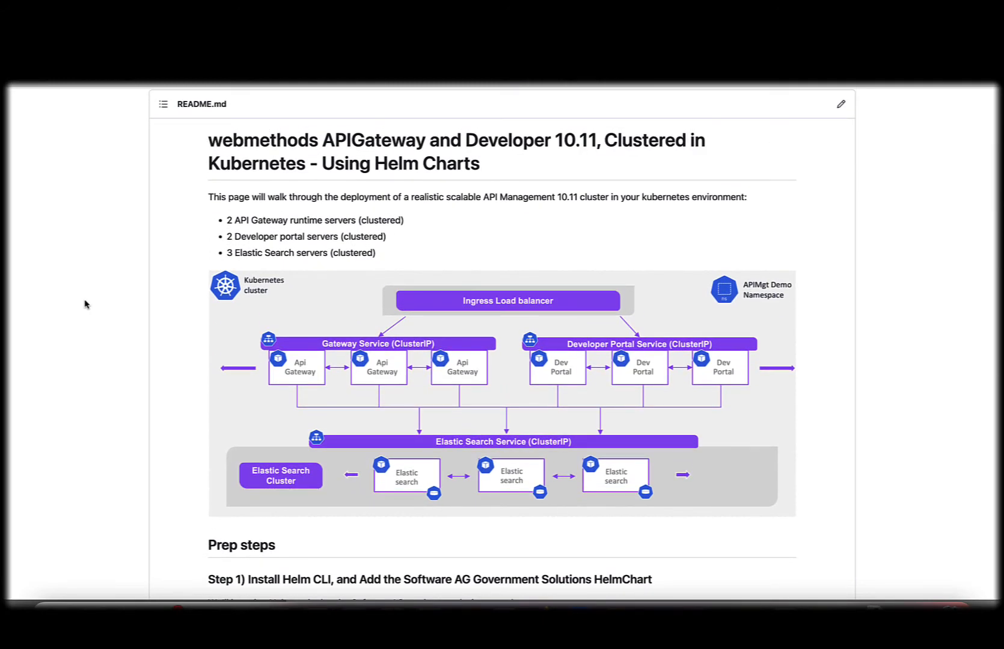
pyautogui.scroll(-3)
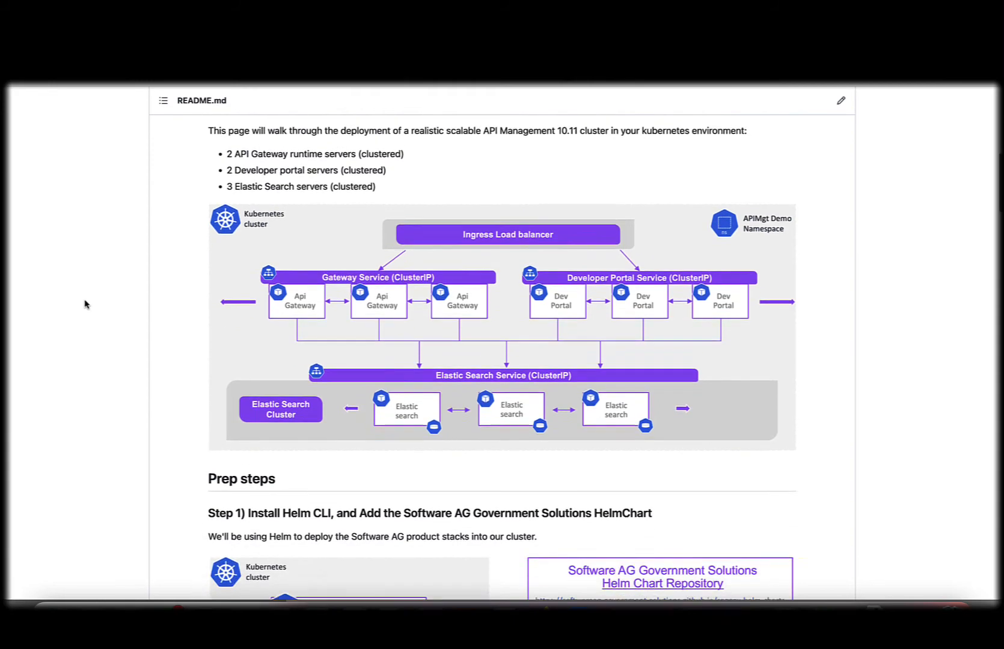
pyautogui.scroll(-3)
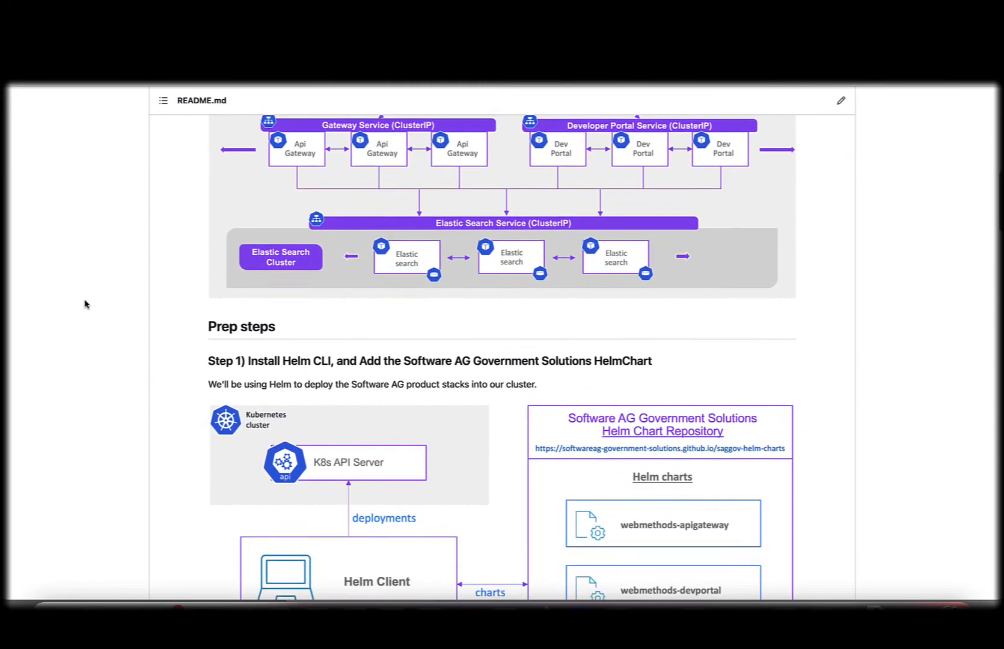
pyautogui.scroll(-3)
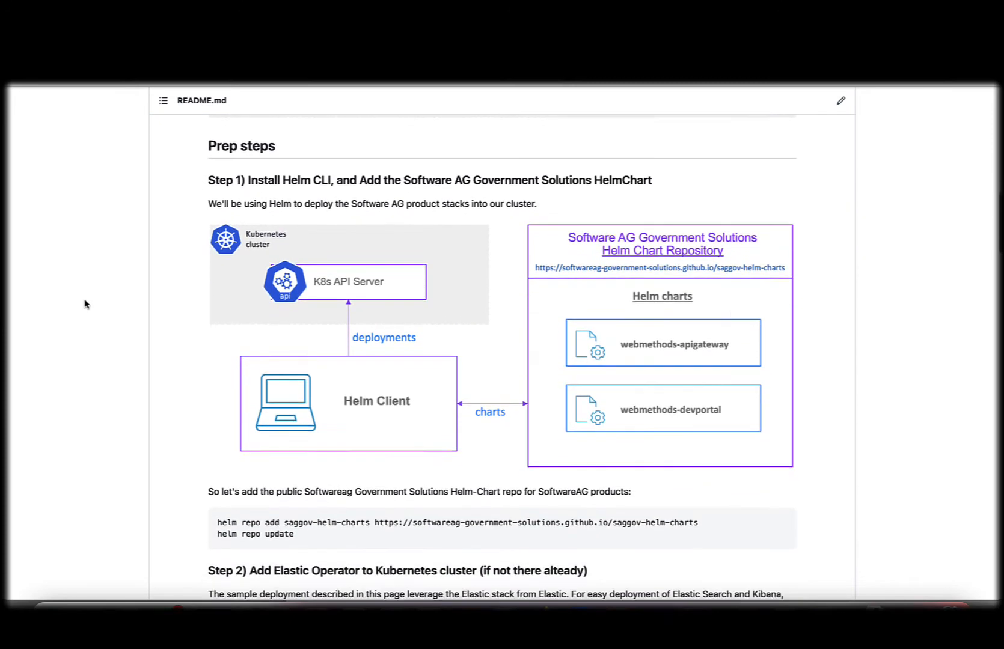
pyautogui.scroll(-3)
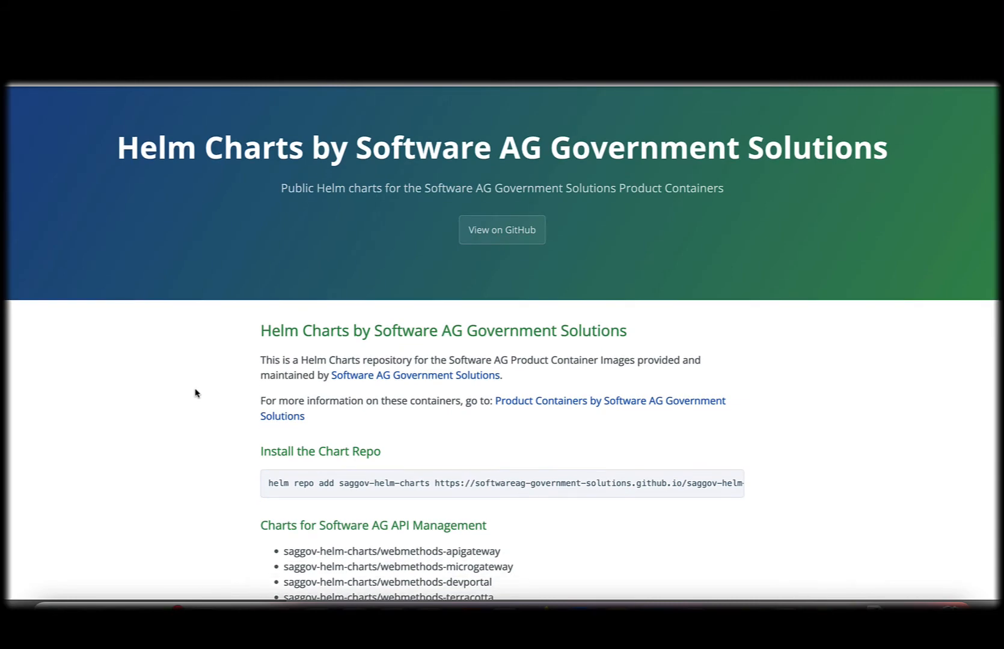
# Scroll the Helm Charts site through the API Management chart list and install commands, then return to the README.
pyautogui.scroll(-3)
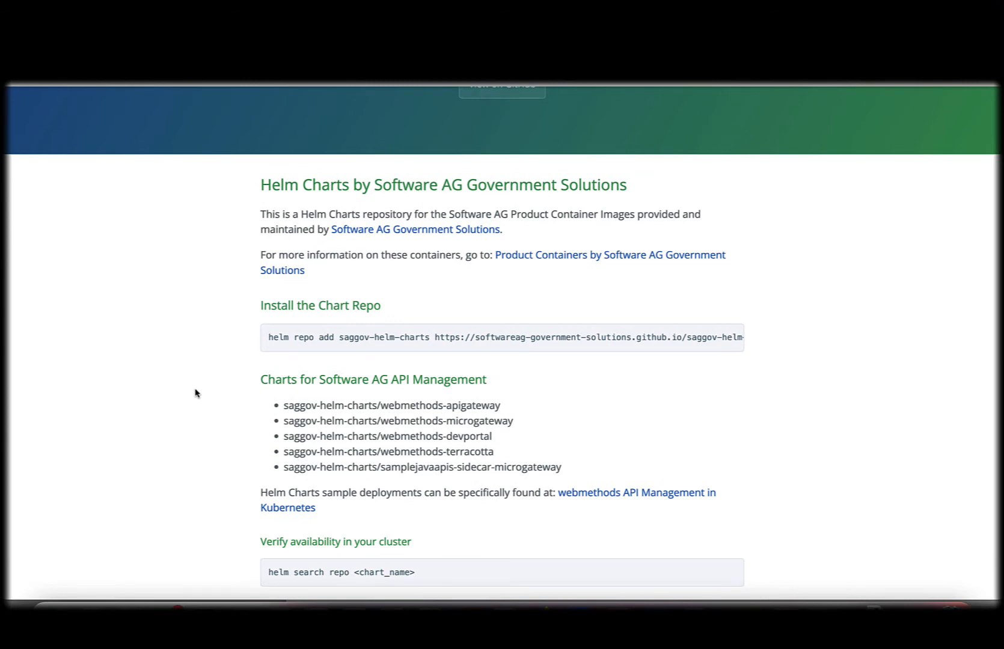
pyautogui.scroll(-3)
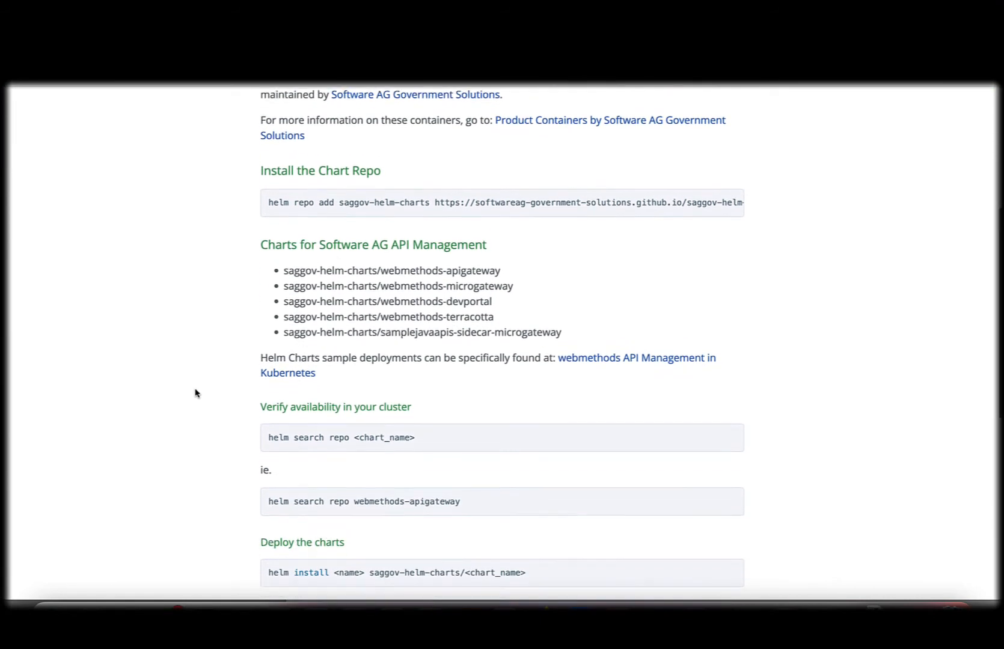
pyautogui.scroll(-3)
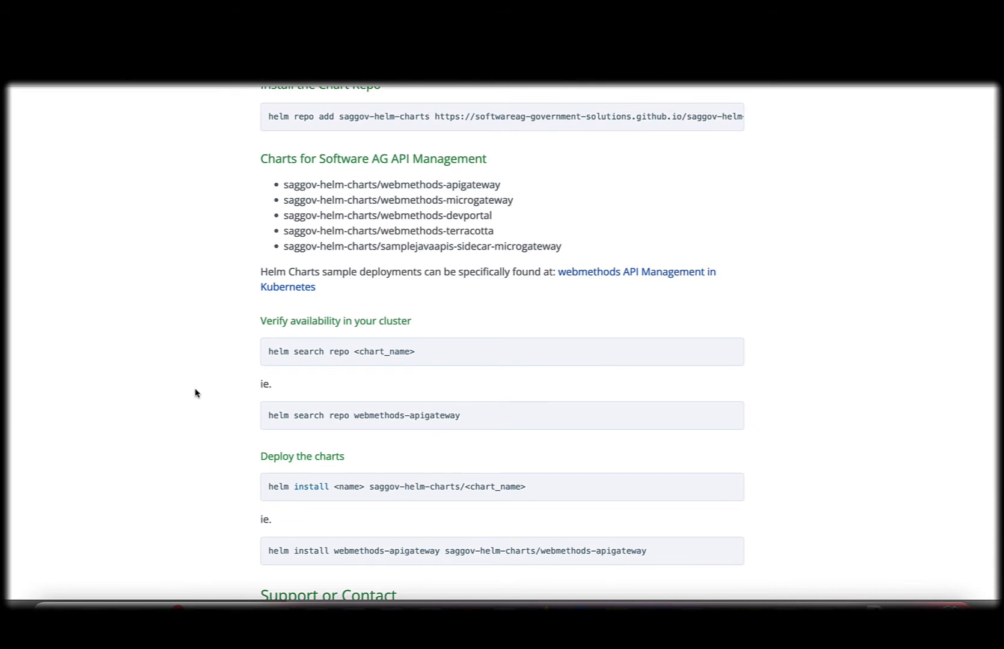
pyautogui.scroll(3)
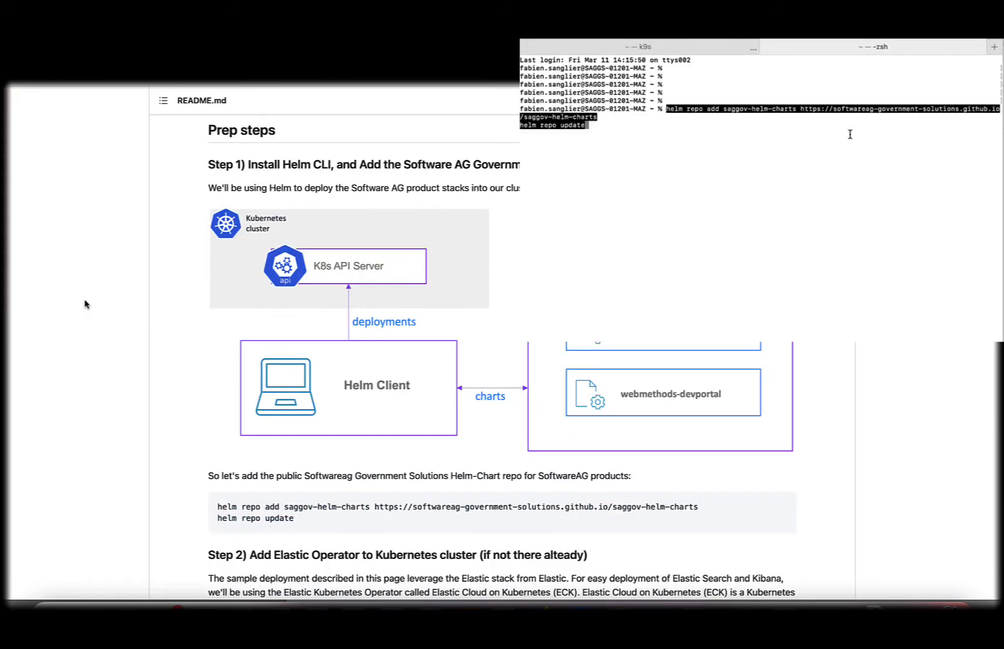
pyautogui.press('Return')
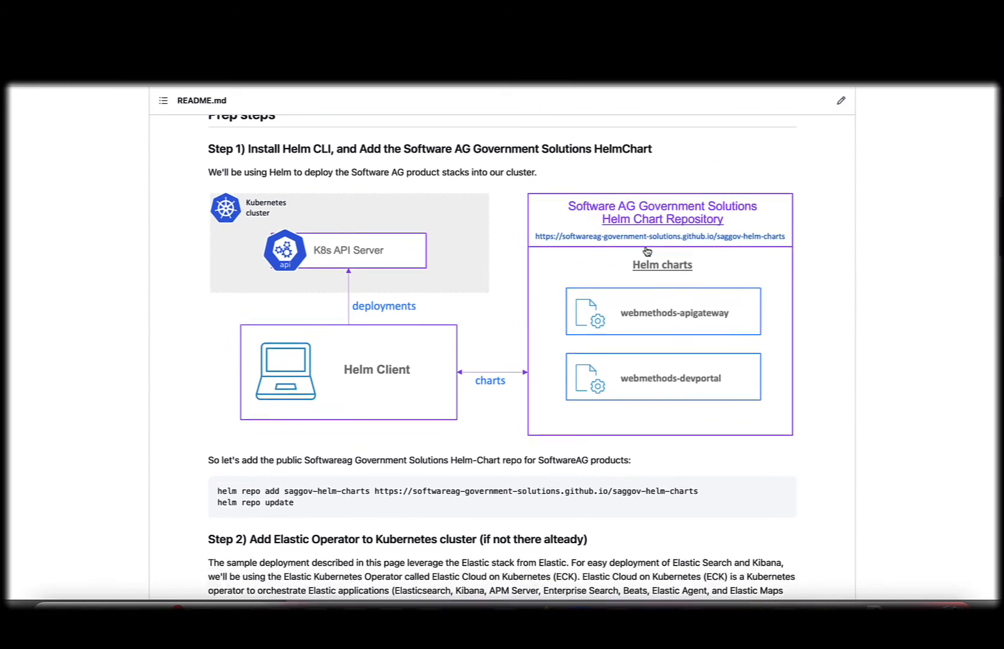
# Scroll the README past Step 2 Elastic Operator to Step 3 Create demo namespace.
pyautogui.scroll(-3)
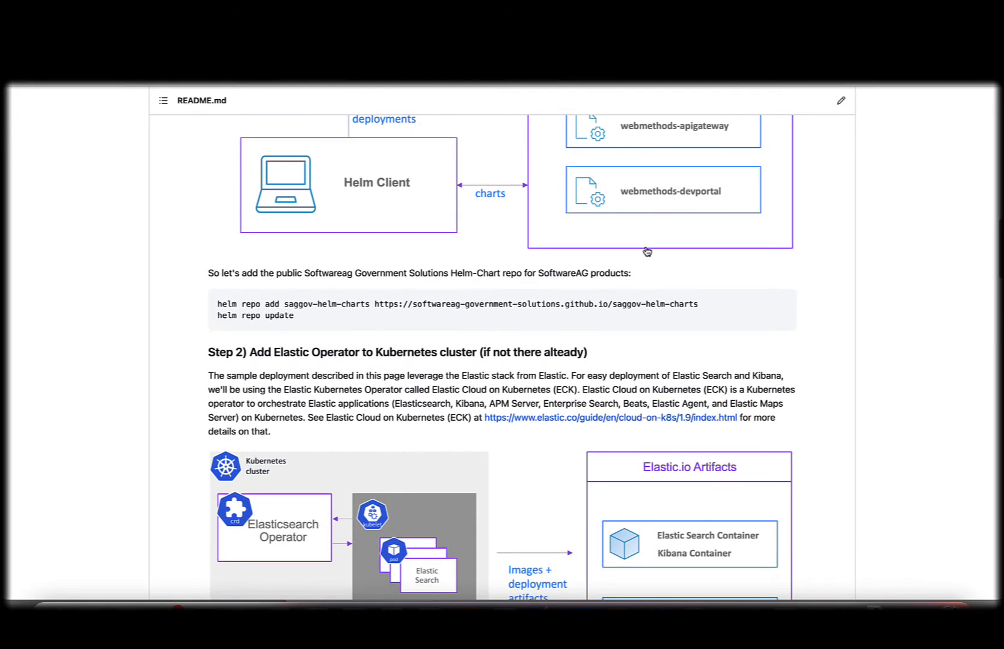
pyautogui.scroll(-3)
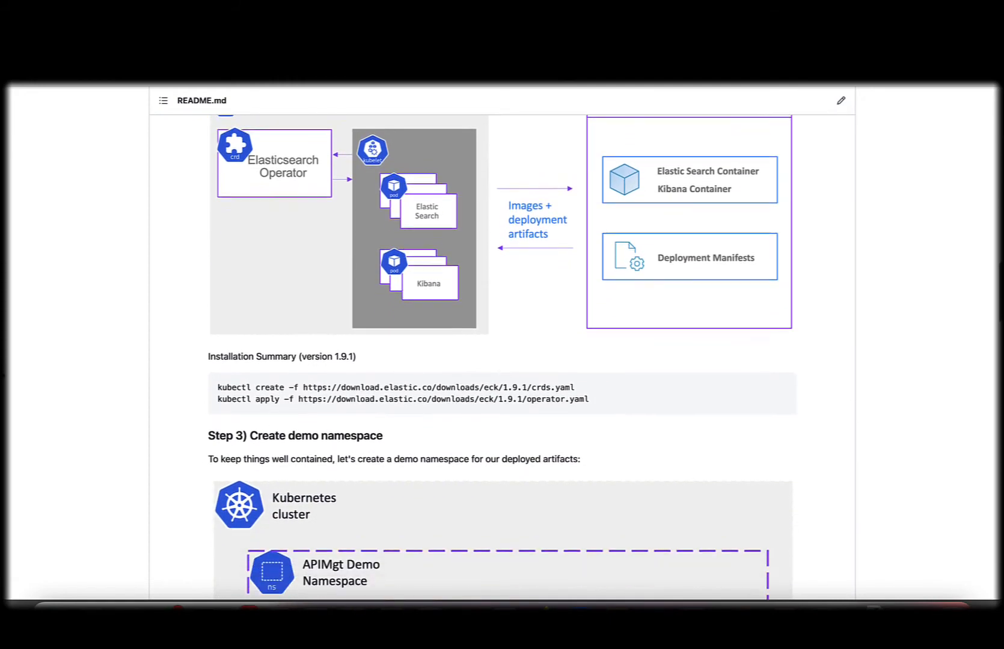
# Run the DEMO_NAMESPACE export, kubectl create ns and set-context commands for apimgt-cluster-demo.
pyautogui.scroll(-3)
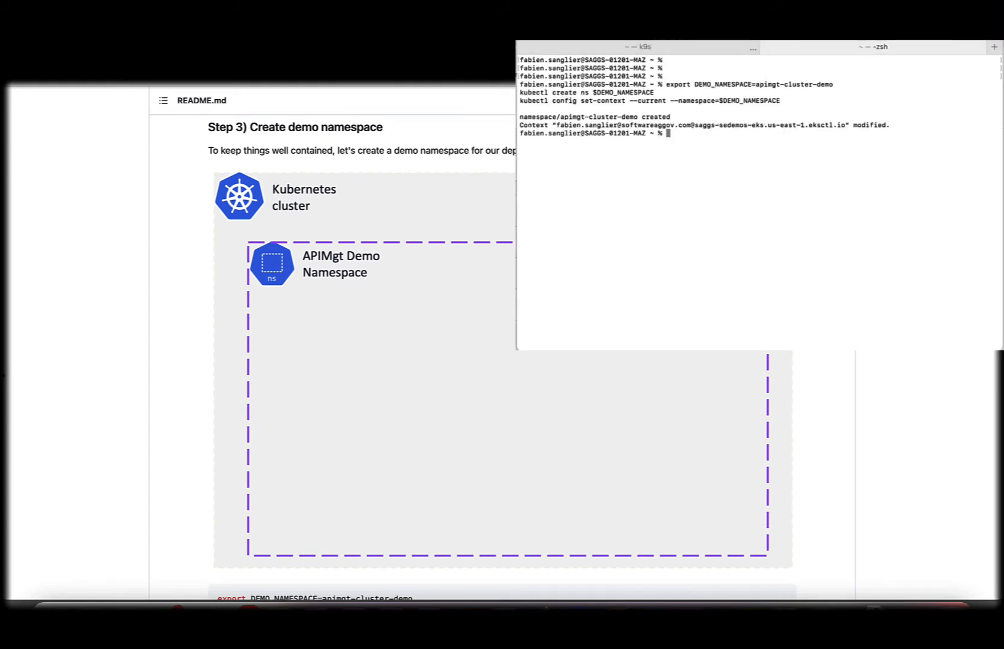
pyautogui.scroll(-3)
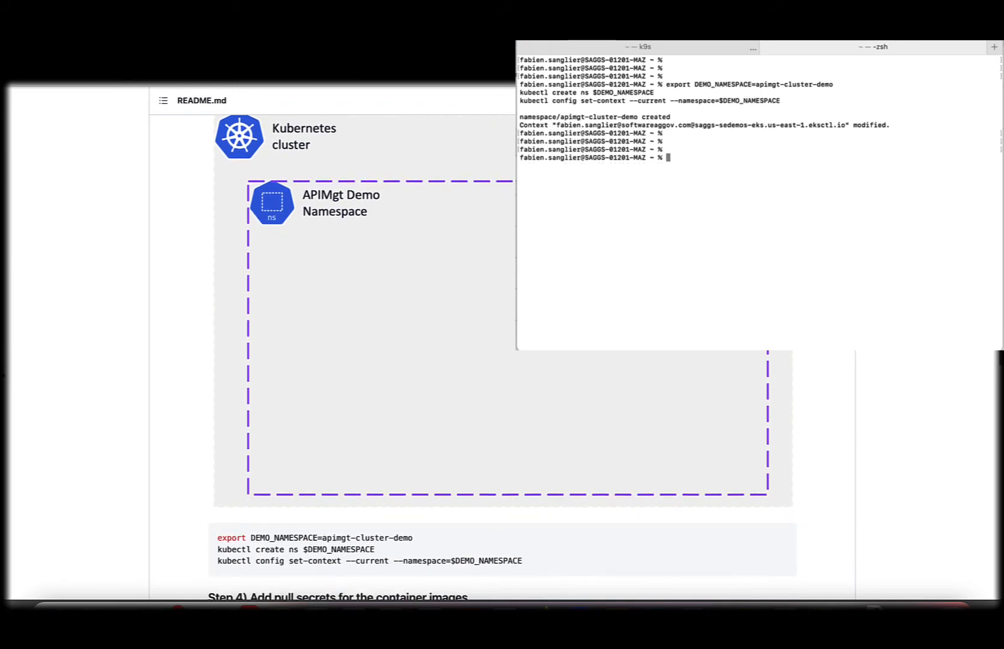
pyautogui.moveTo(644, 204)
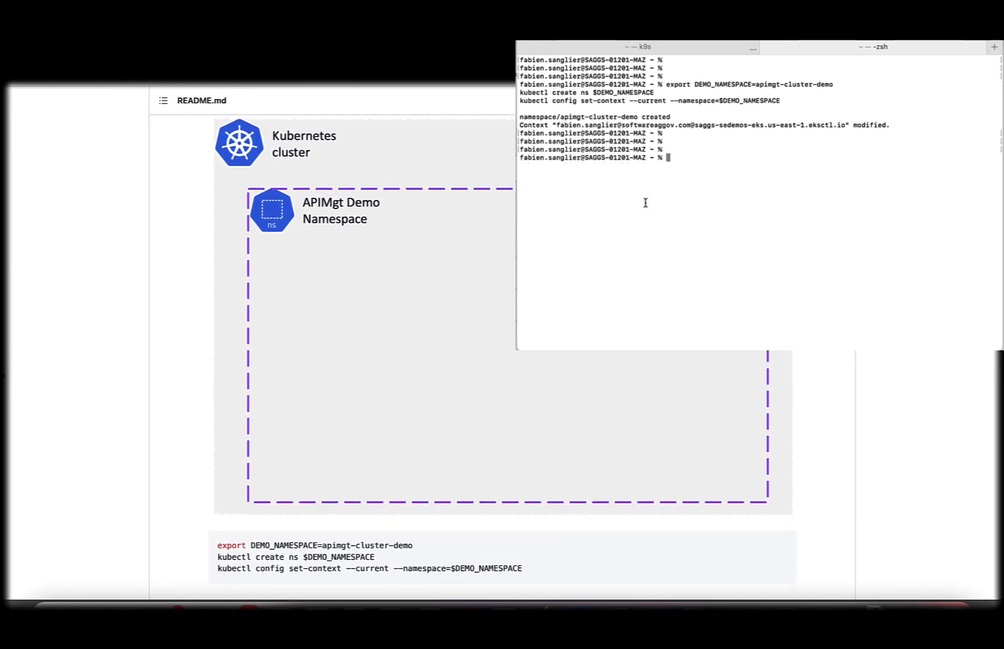
pyautogui.scroll(-3)
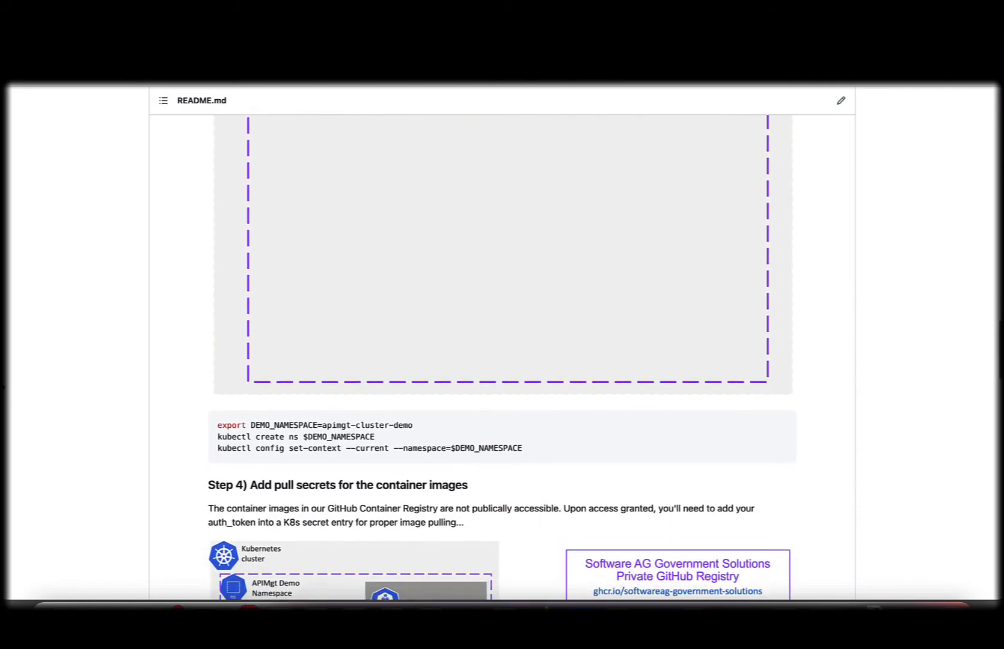
# Create the saggov-ghcr docker-registry pull secret for ghcr.io, then scroll the README to Step 5.
pyautogui.scroll(-3)
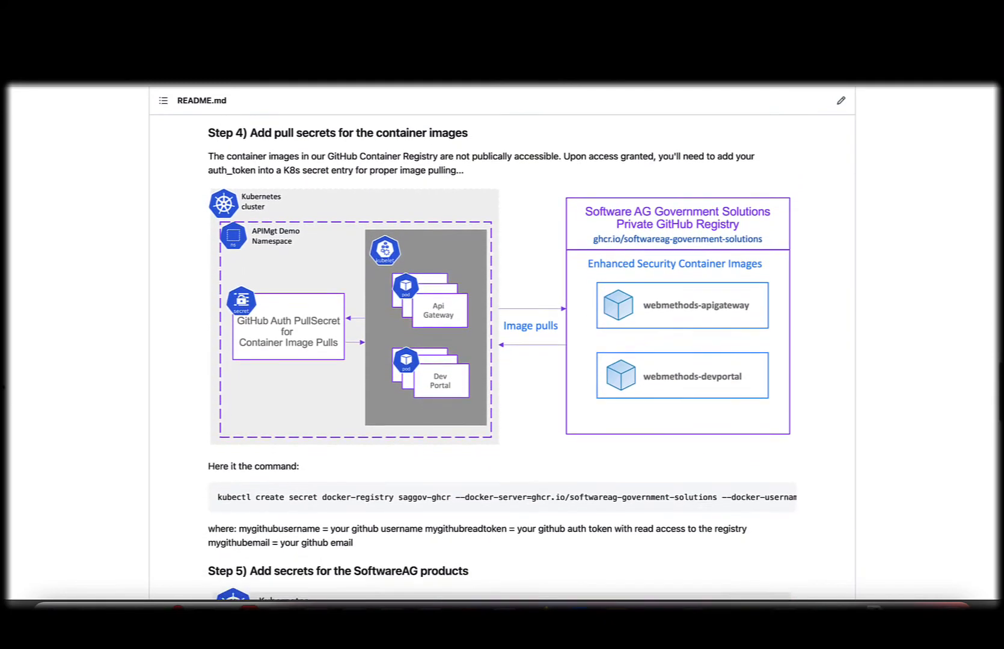
pyautogui.scroll(-3)
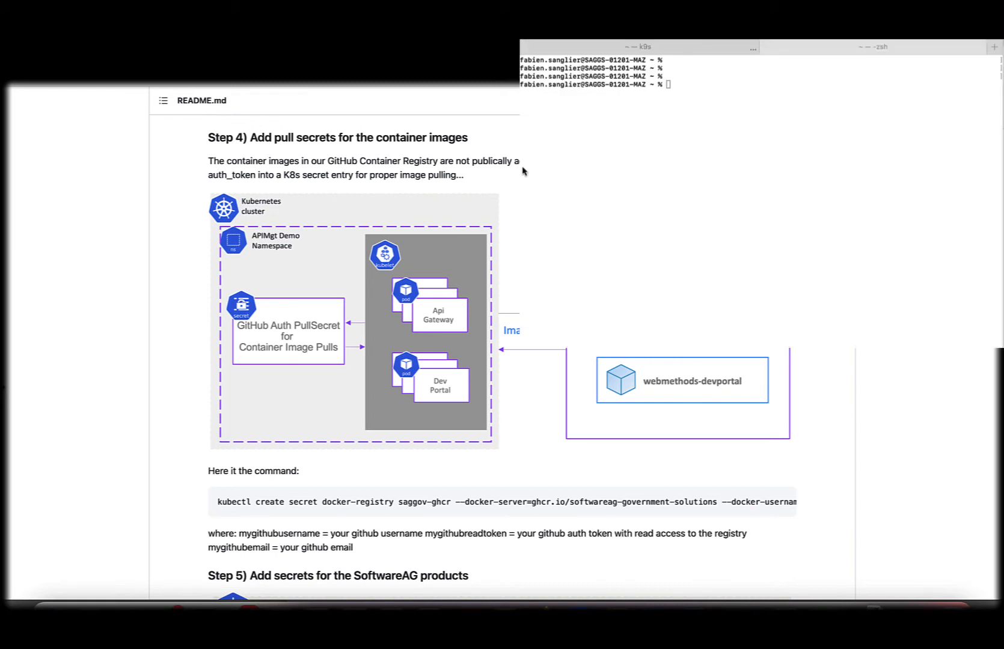
pyautogui.write('kubectl create secret docker-registry saggov-ghcr --docker-server=ghcr.io/softwareag-government-solutions --docker-username=f')
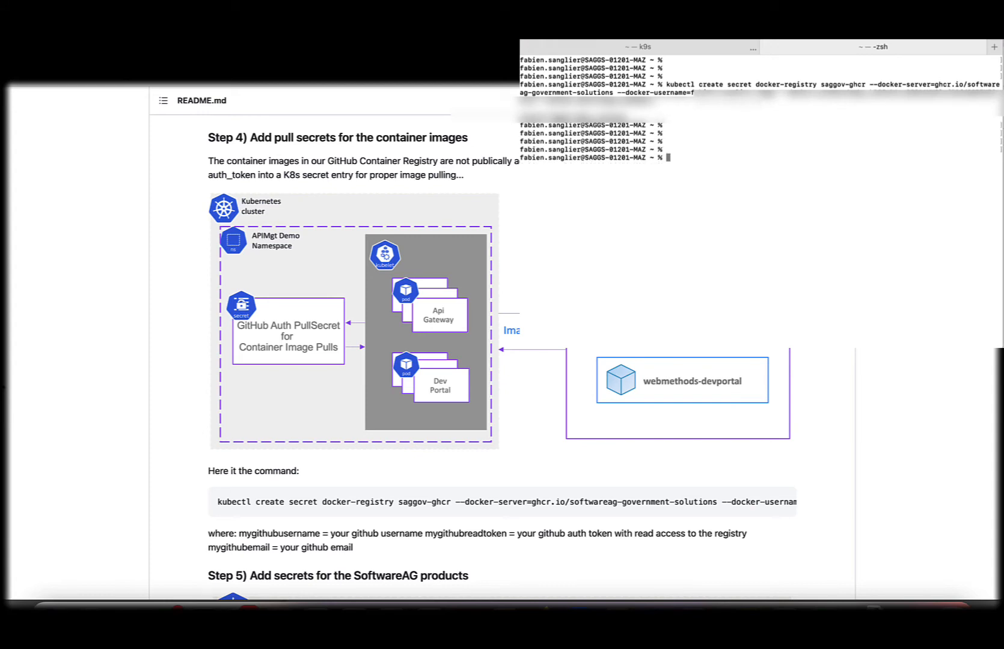
pyautogui.scroll(-3)
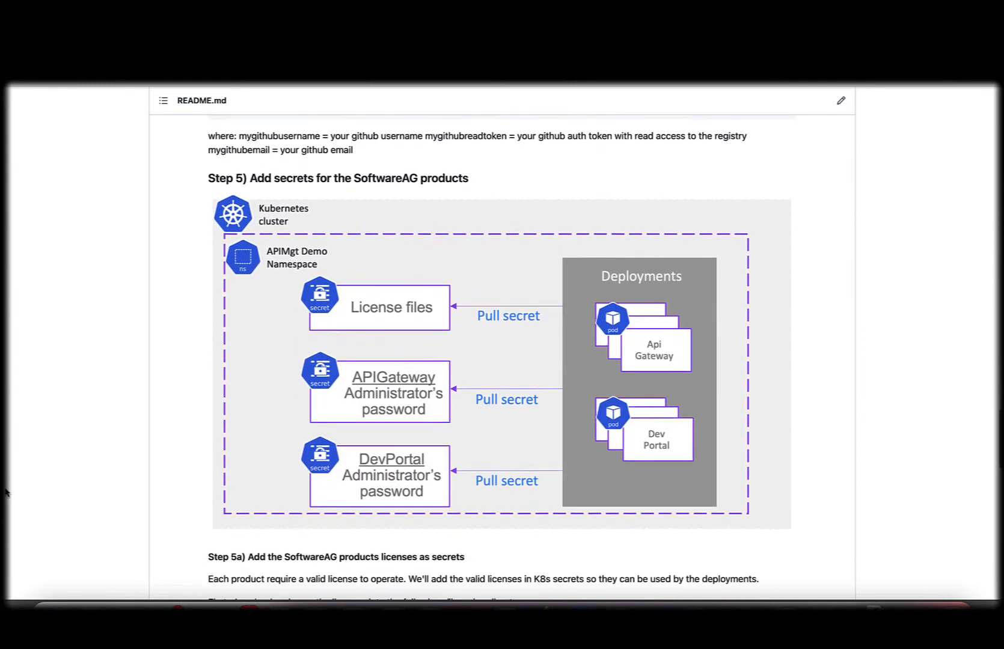
# Scroll the README through Step 5 to the 5a license and 5b password secret commands.
pyautogui.scroll(-3)
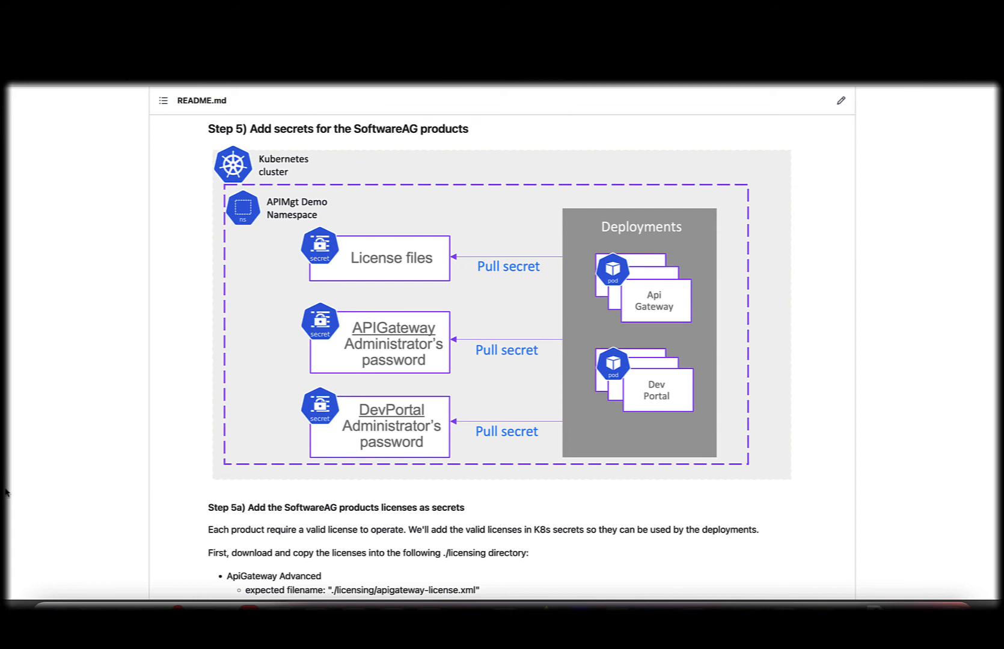
pyautogui.scroll(-3)
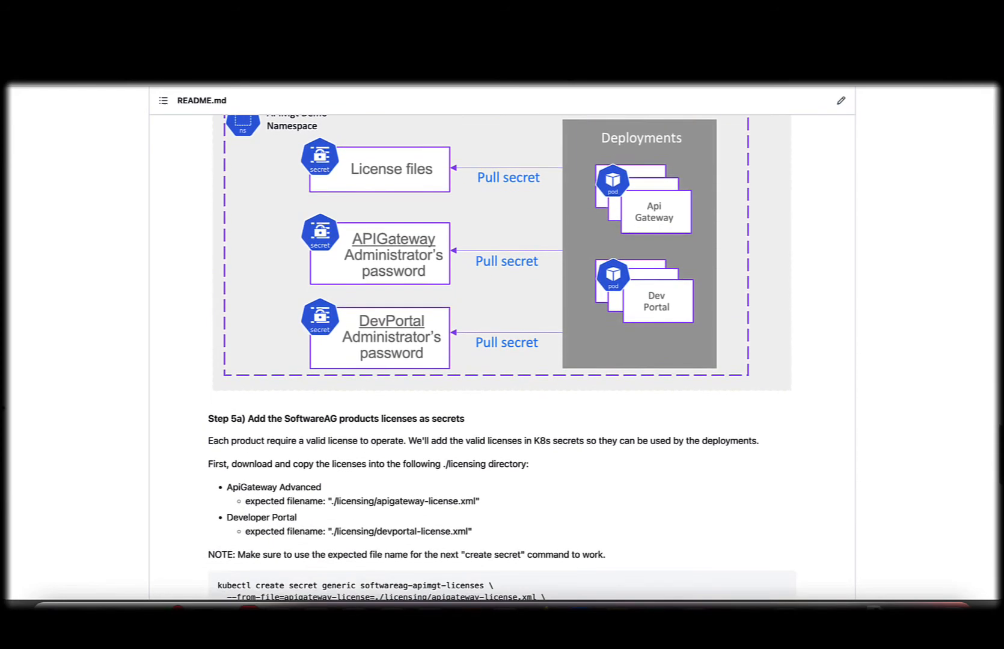
pyautogui.scroll(-3)
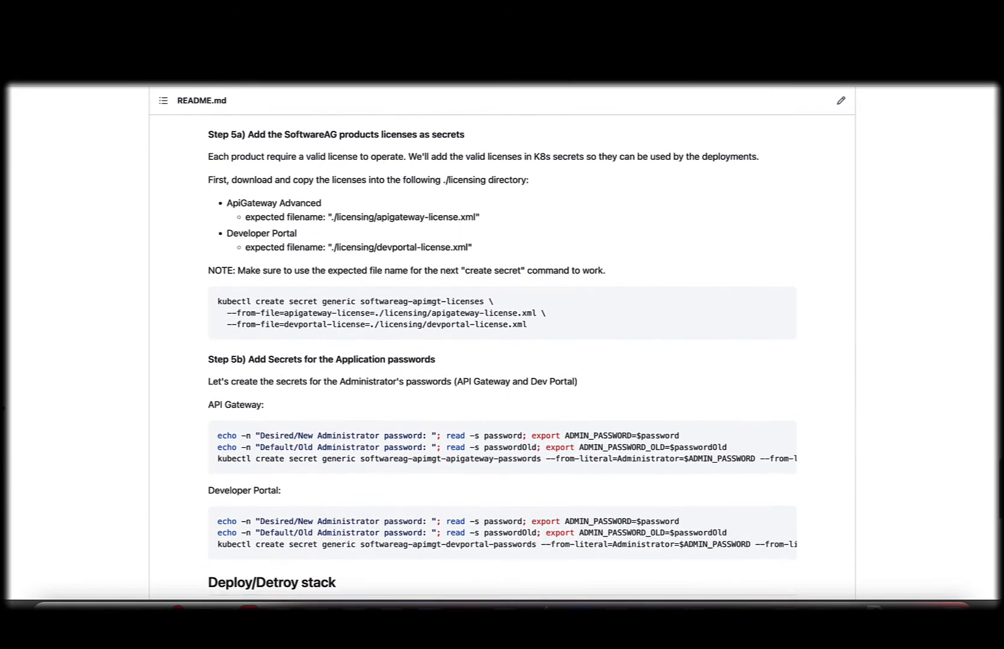
pyautogui.scroll(-3)
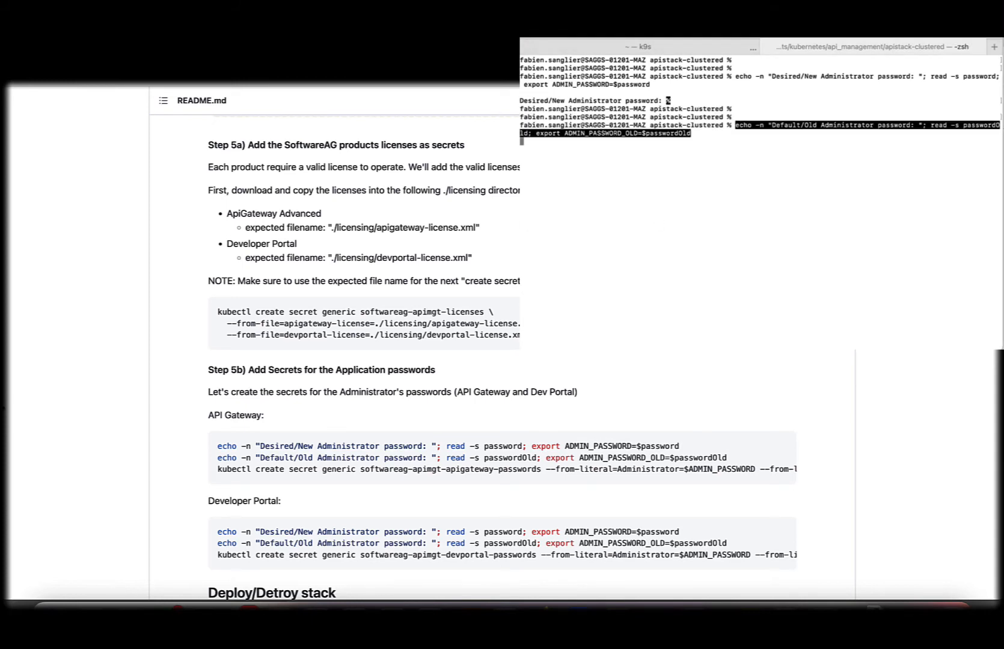
# Submit the old administrator password and create the softwareag-apimgt-apigateway-passwords secret.
pyautogui.press('Return')
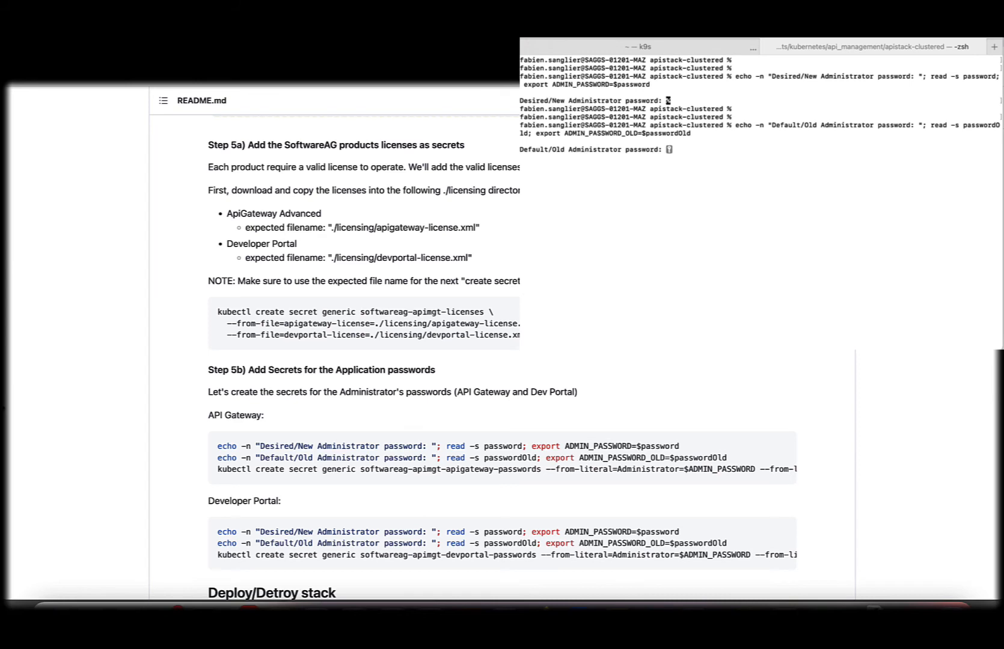
pyautogui.press('Return')
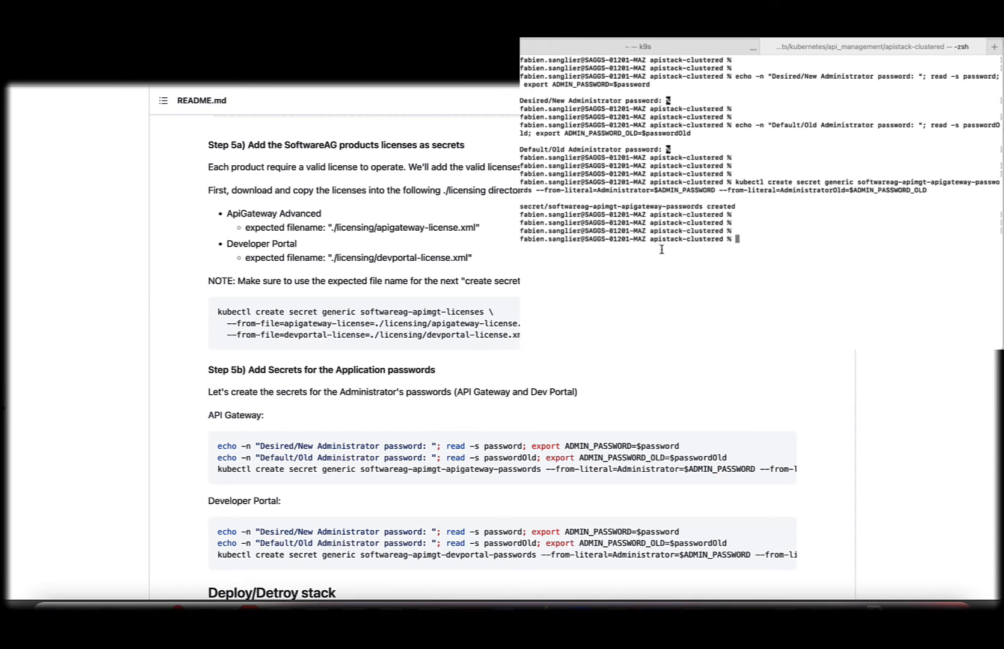
pyautogui.moveTo(628, 289)
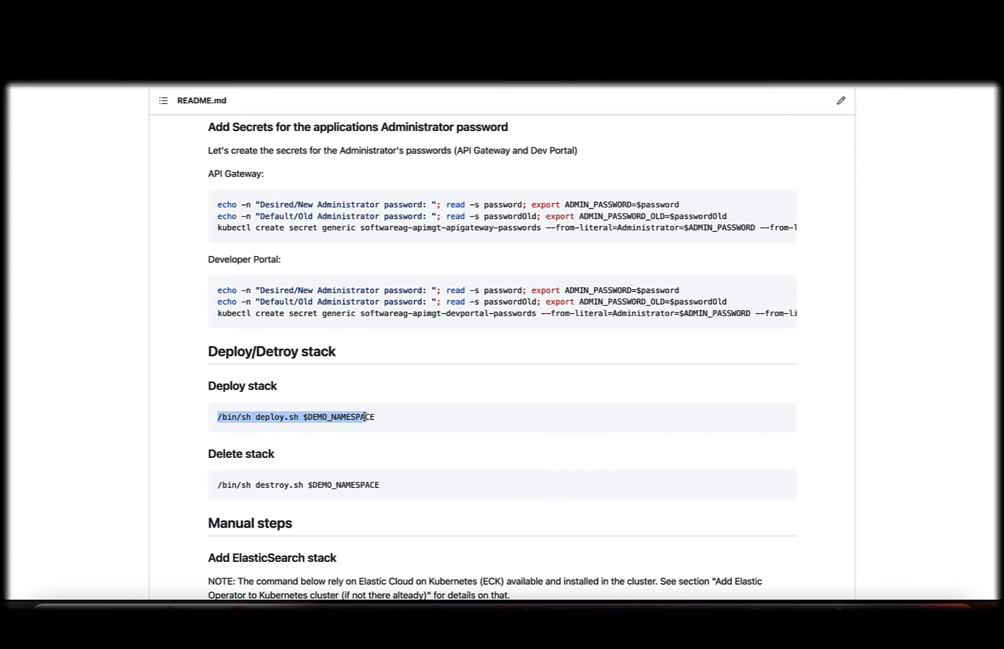
# Scroll to Manual steps and select the two kubectl apply lines under Add ElasticSearch stack.
pyautogui.scroll(-3)
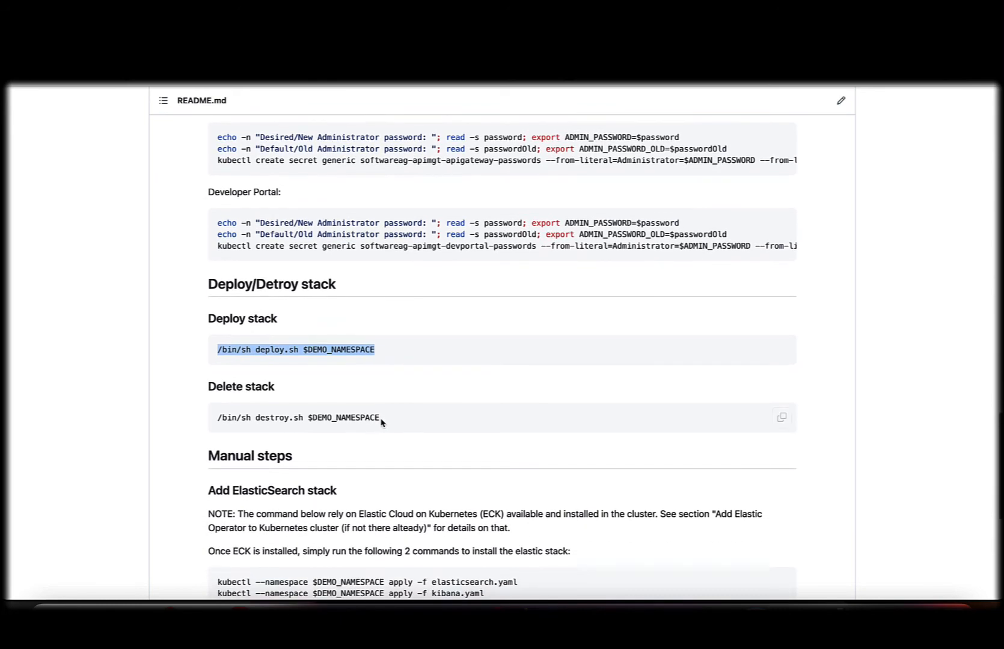
pyautogui.moveTo(332, 487)
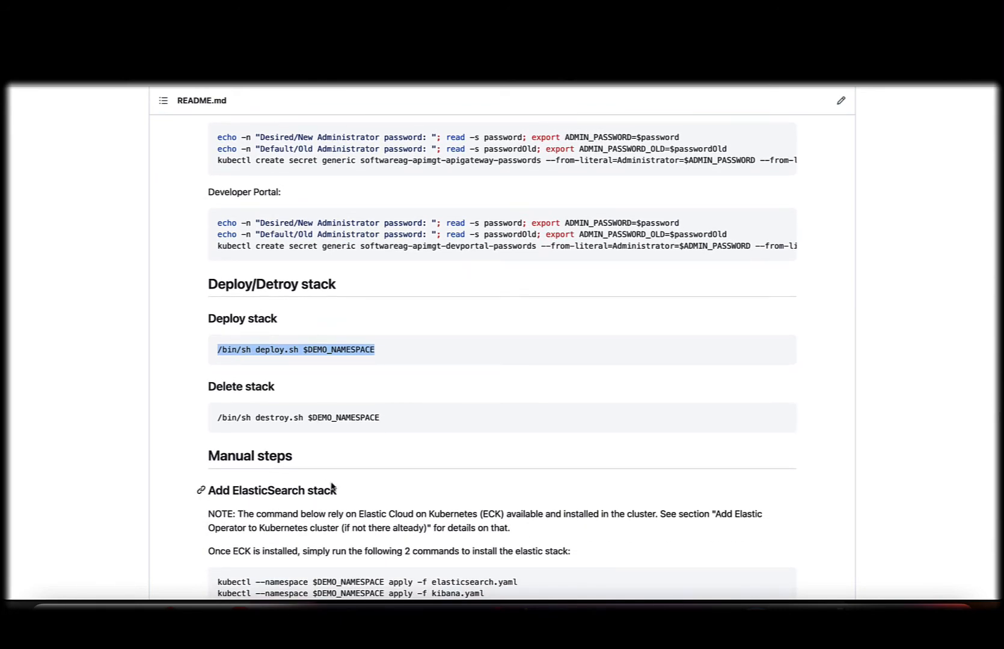
pyautogui.scroll(-3)
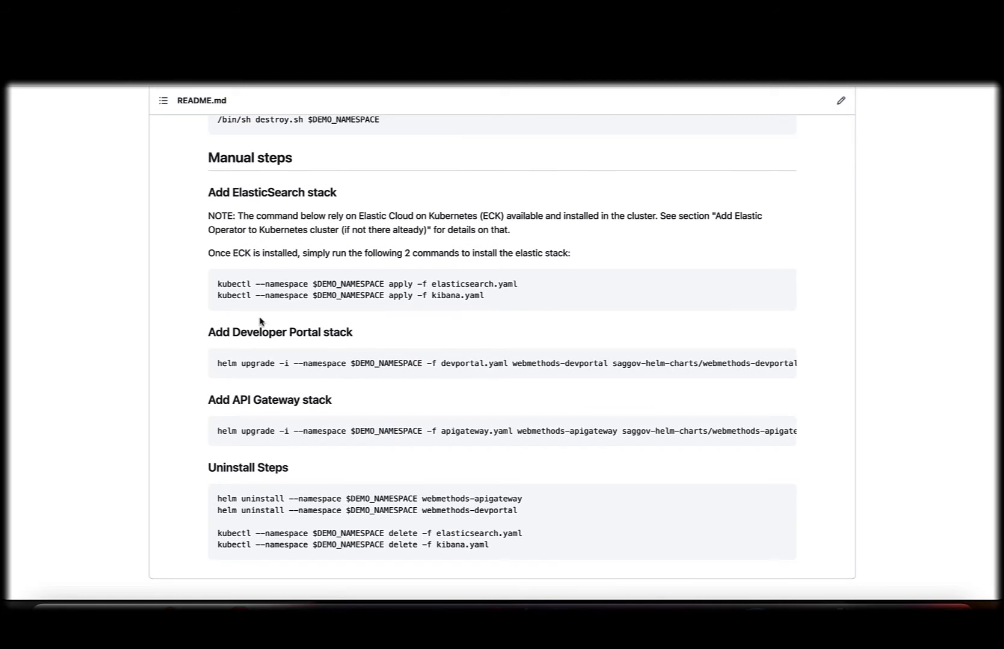
pyautogui.moveTo(216, 284); pyautogui.dragTo(460, 284)
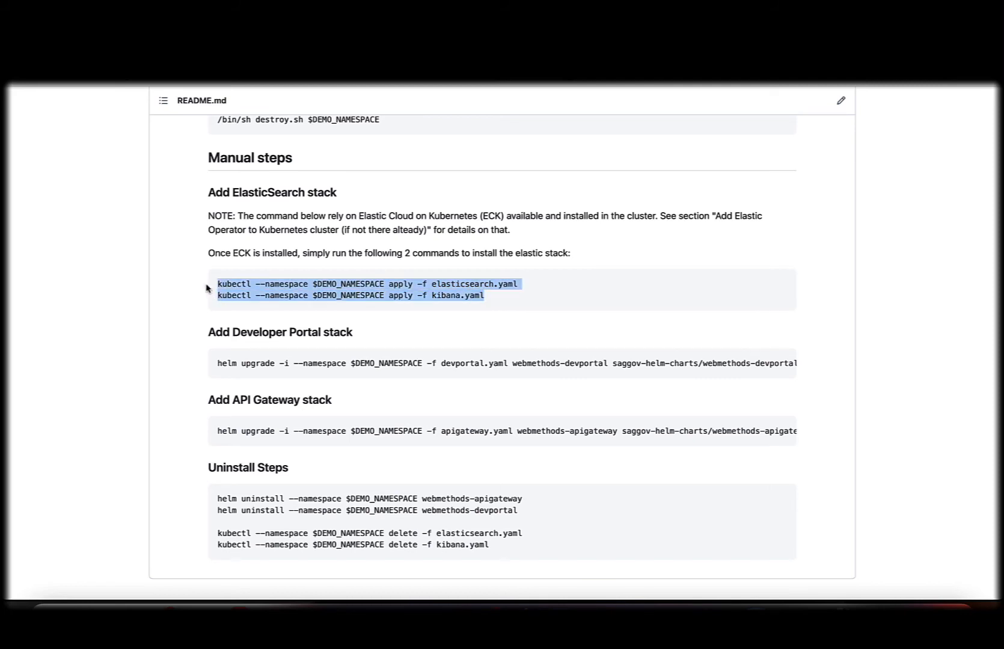
pyautogui.moveTo(402, 267)
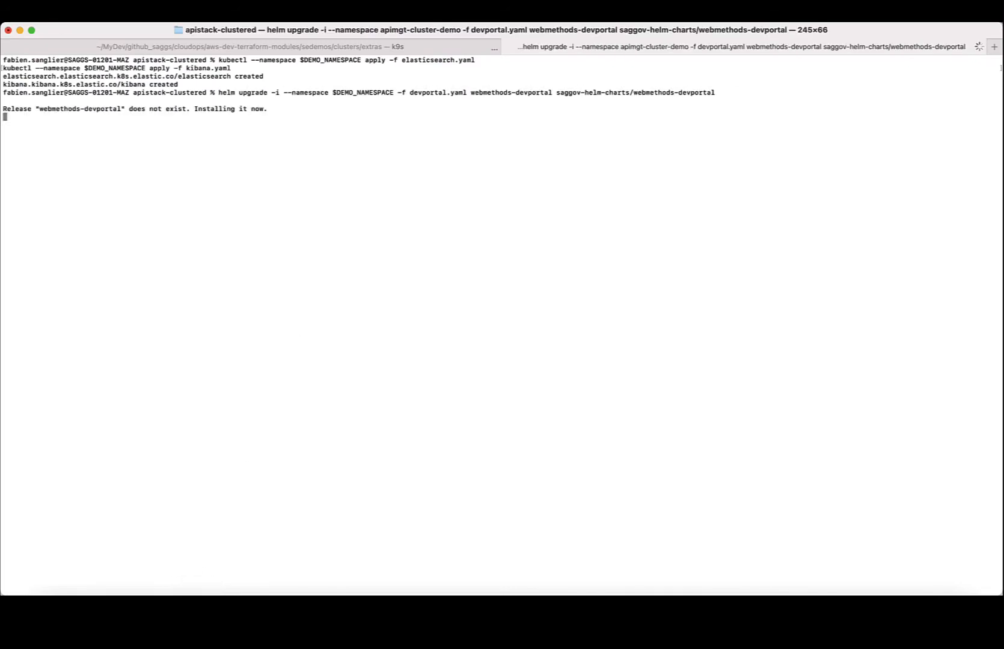
pyautogui.moveTo(335, 260)
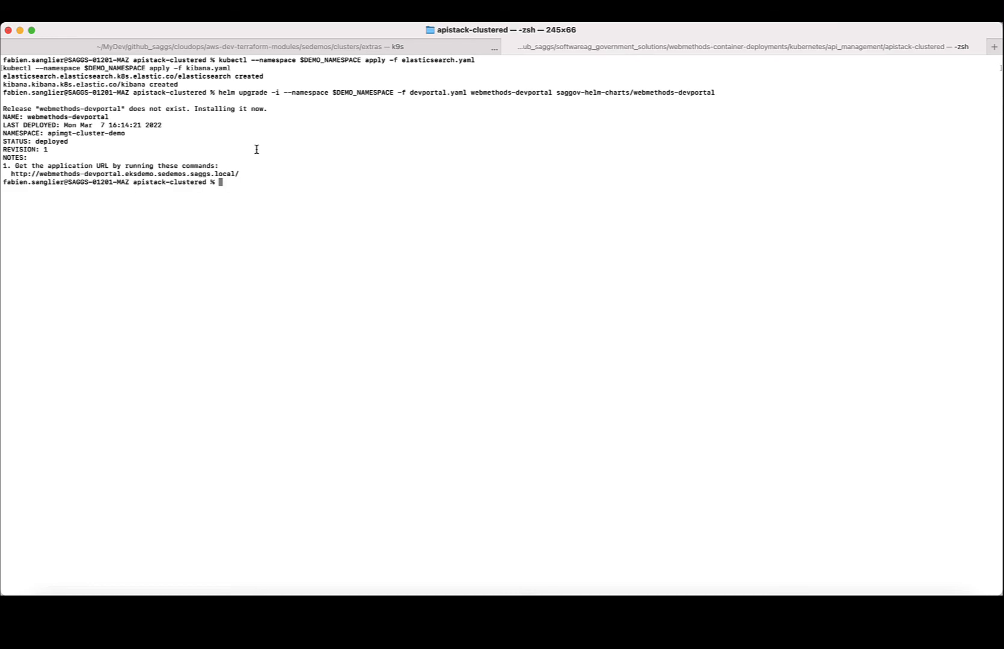
pyautogui.moveTo(720, 93)
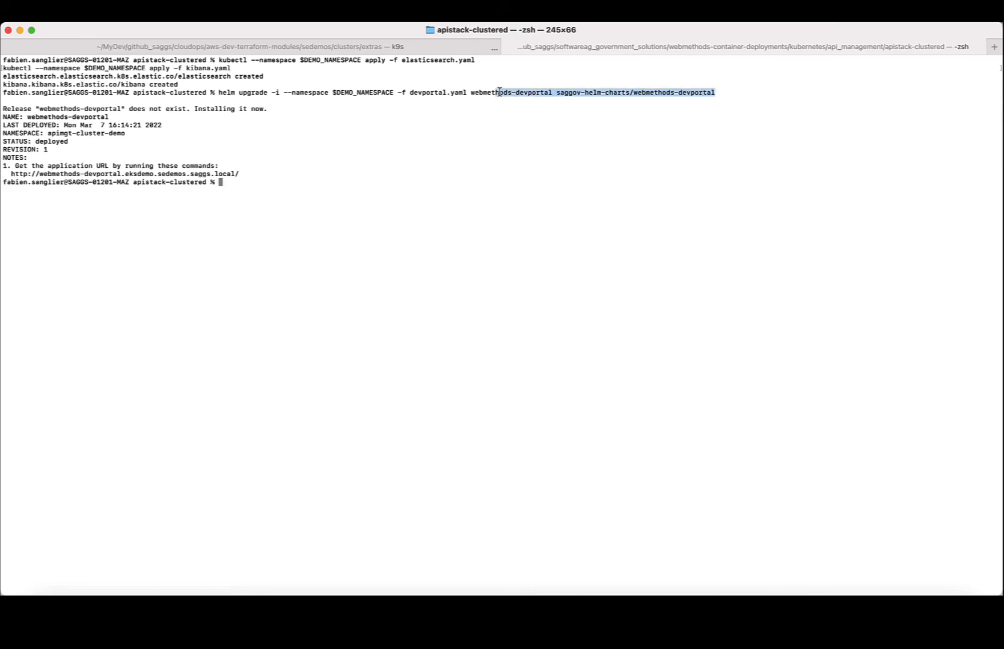
# Select the webmethods-devportal release and chart names for the helm upgrade -i command.
pyautogui.moveTo(500, 92); pyautogui.dragTo(470, 93)
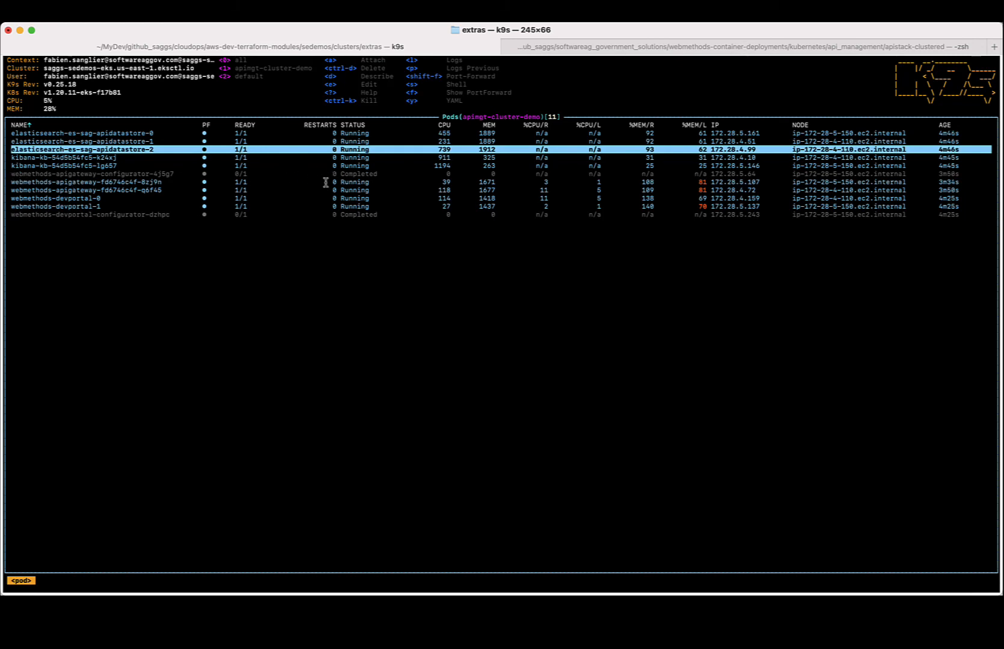
pyautogui.moveTo(105, 211)
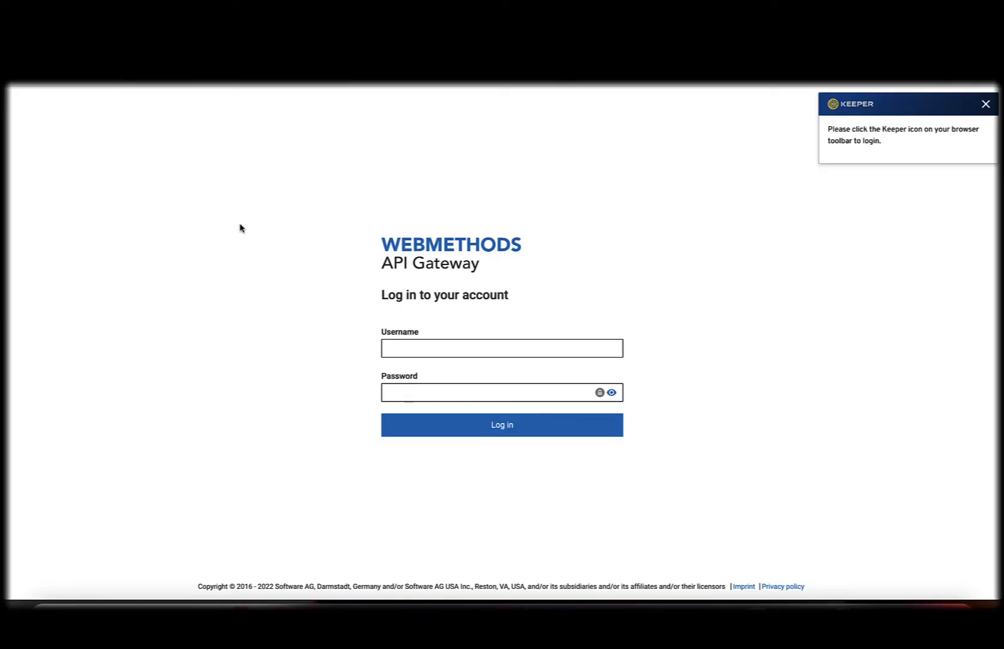
# Log in to API Gateway as Administrator with the account password.
pyautogui.write('A')
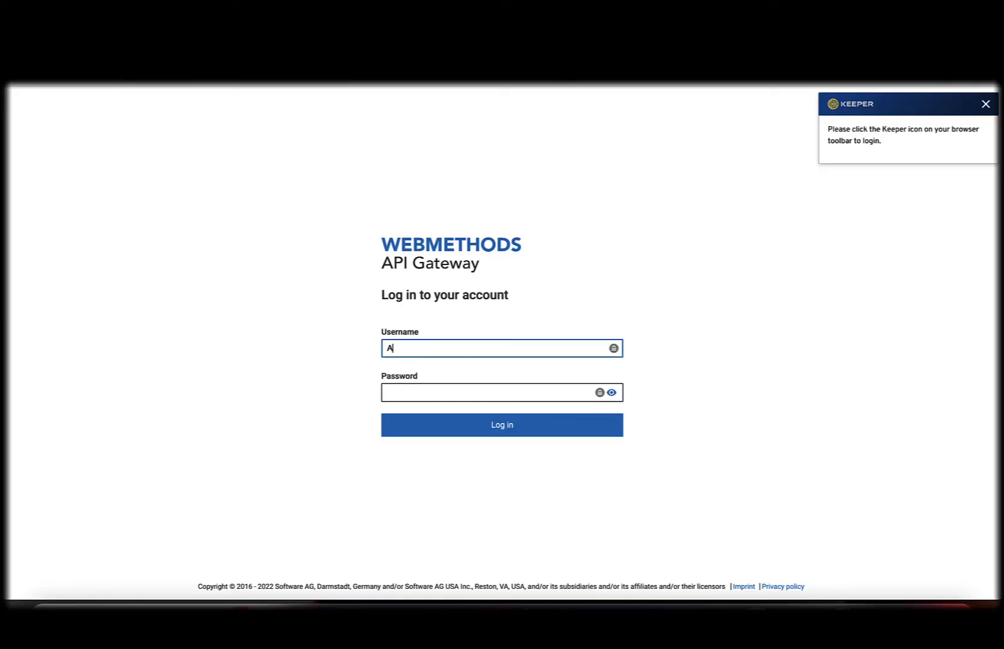
pyautogui.write('dministrat')
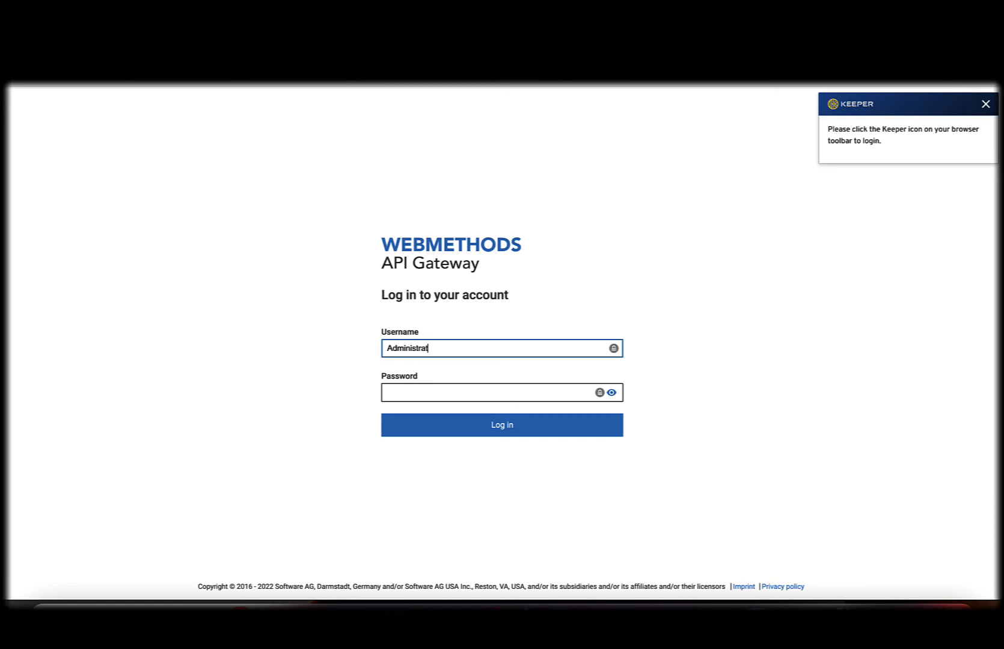
pyautogui.click(487, 392)
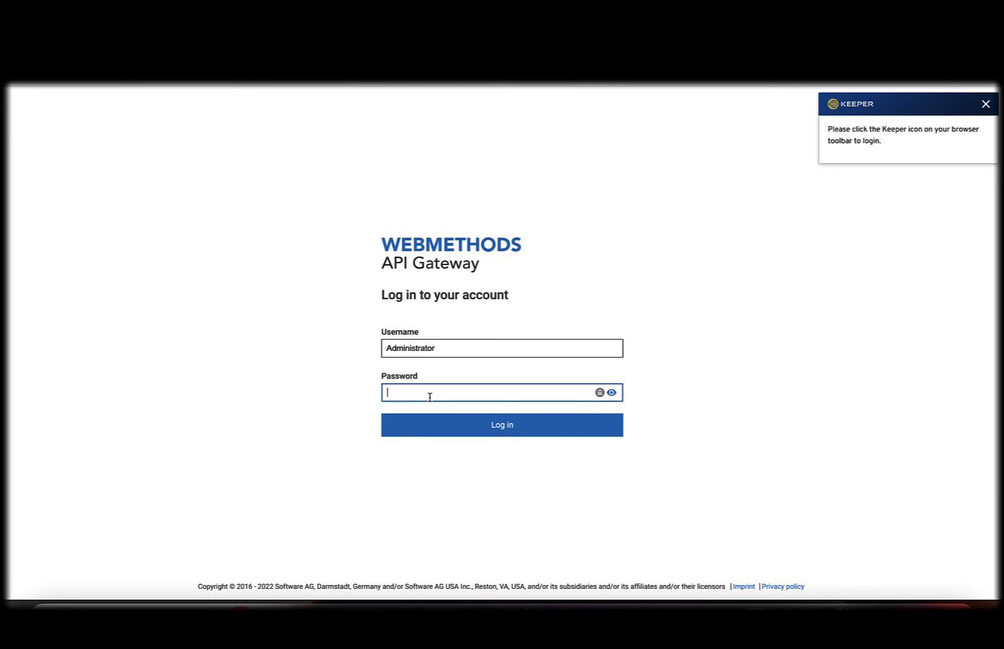
pyautogui.write('password')
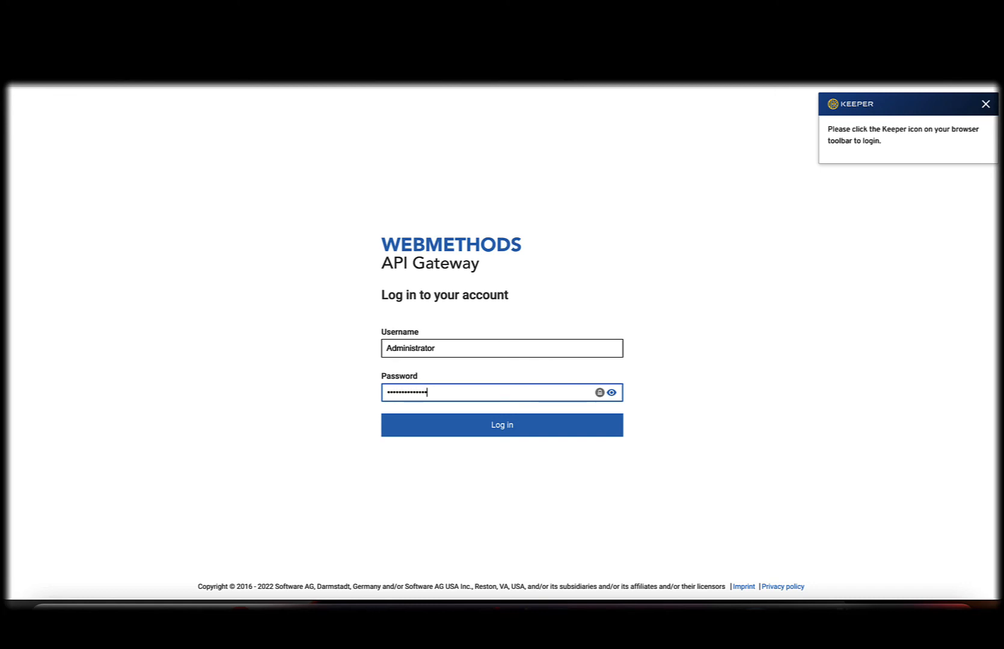
pyautogui.click(501, 425)
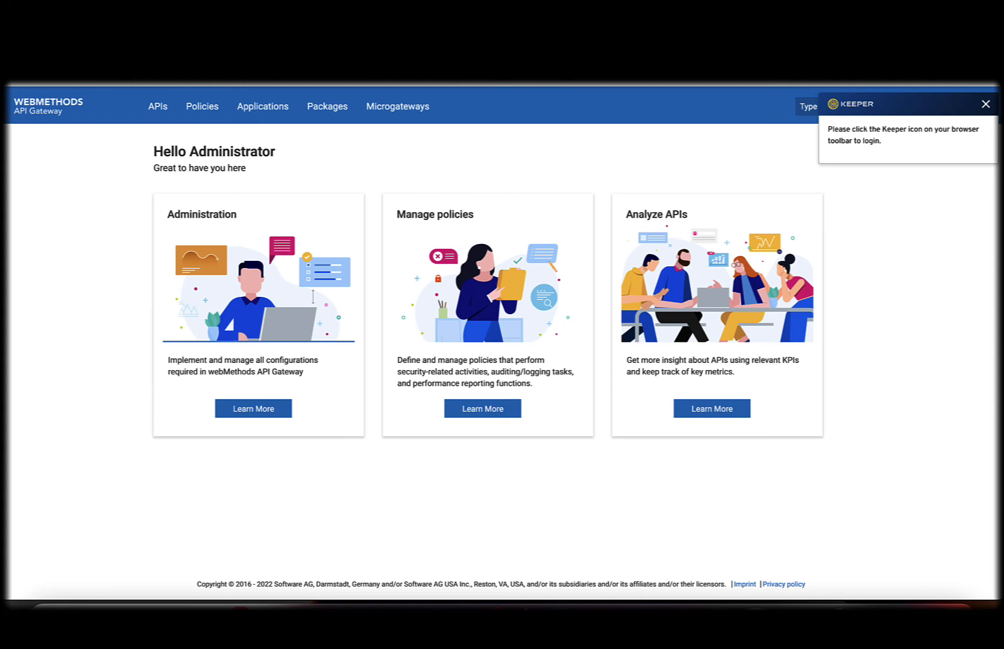
pyautogui.moveTo(375, 356)
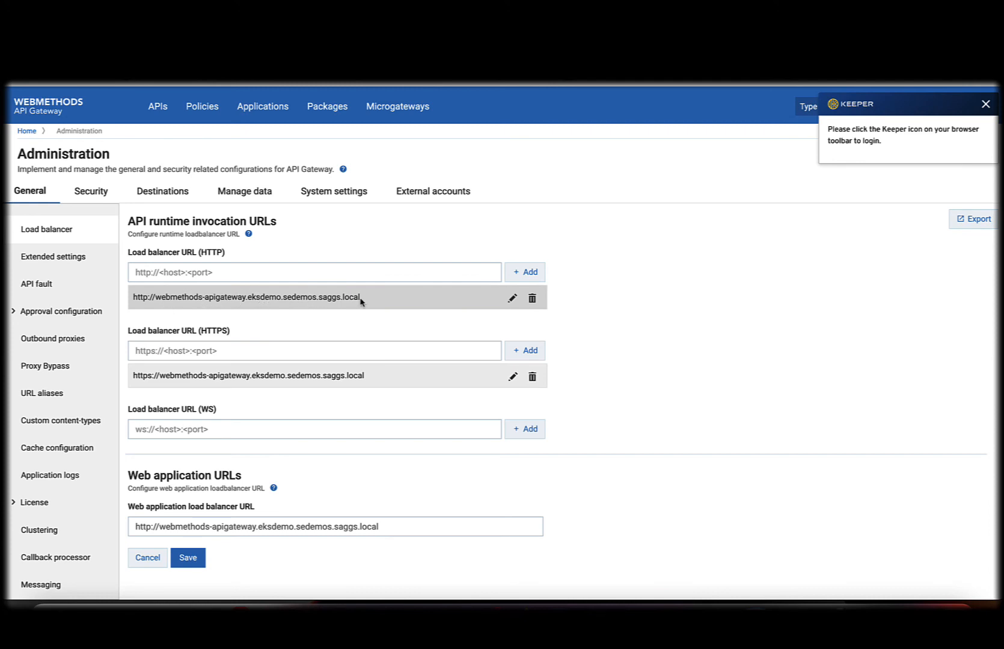
# Show the API Portal destination configuration under Administration and test the portal connection.
pyautogui.click(162, 191)
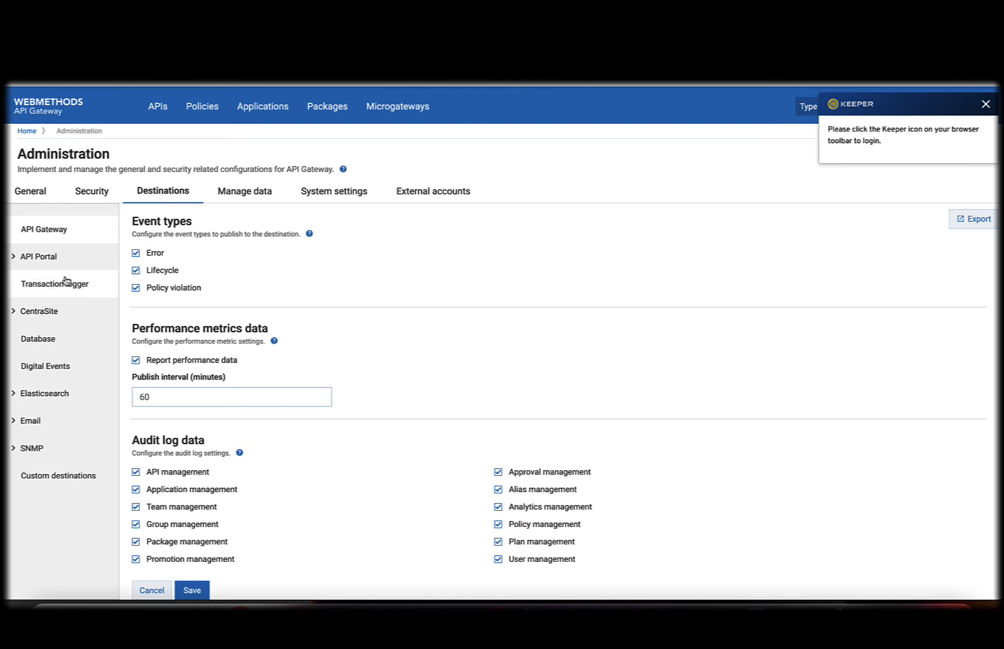
pyautogui.click(38, 257)
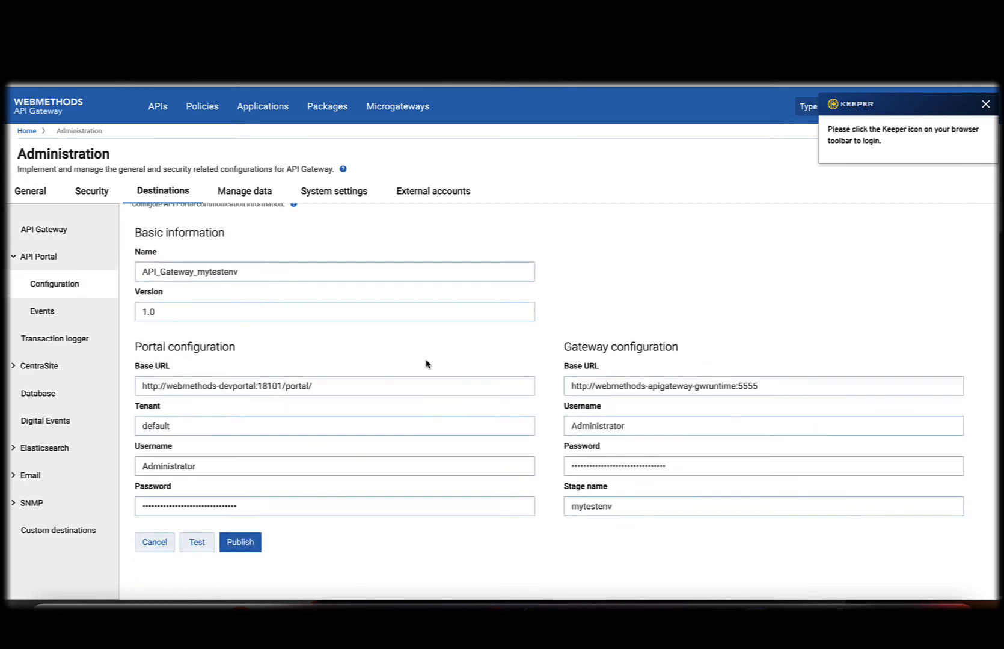
pyautogui.click(762, 386)
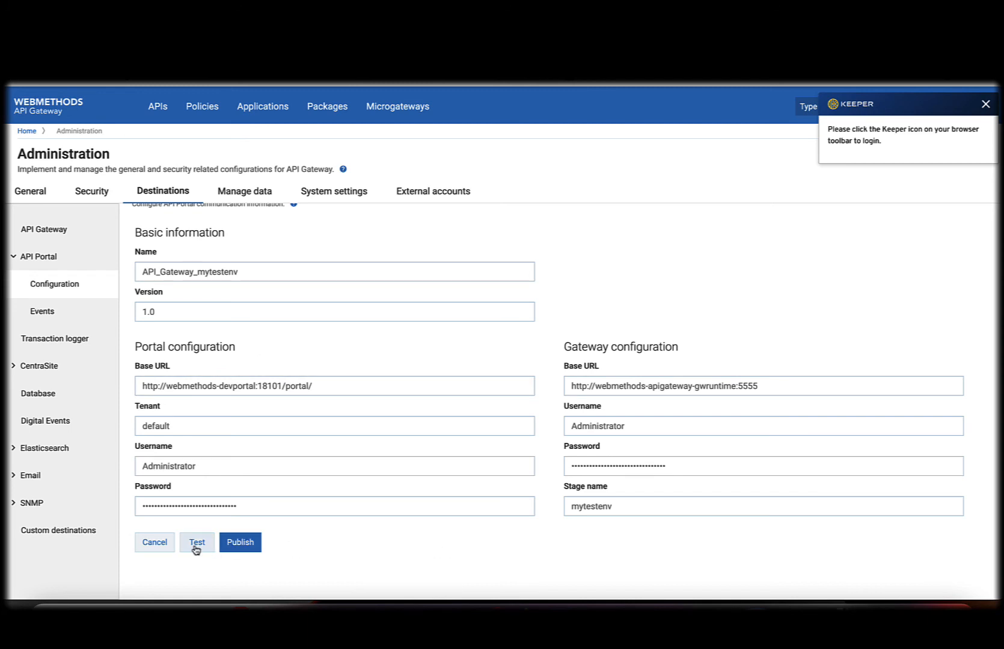
pyautogui.click(196, 543)
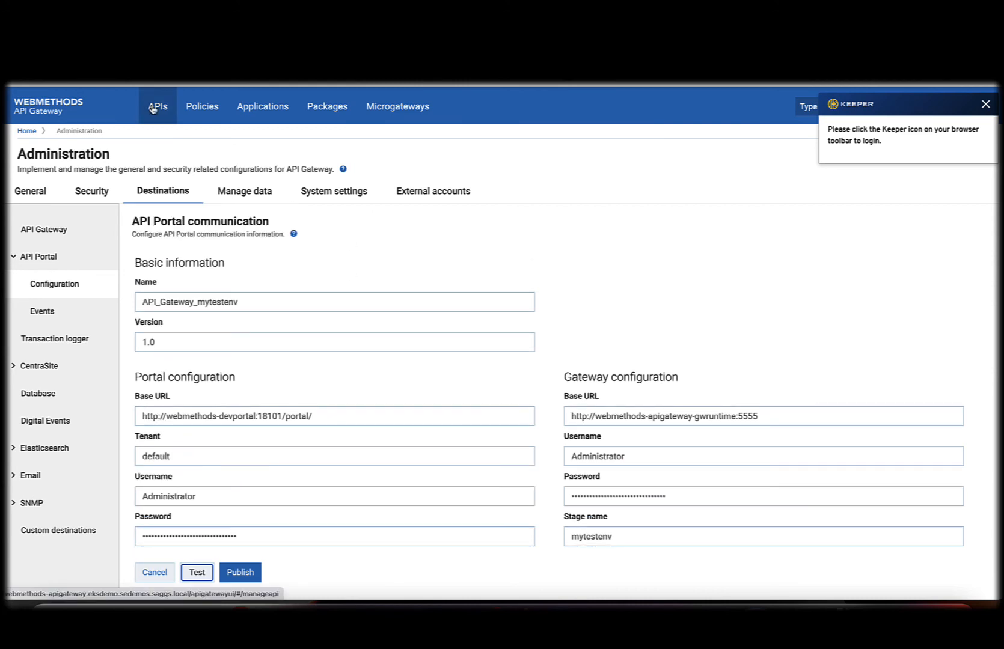
# Activate the uszip API and publish bookstore to API Portal over its HTTP endpoint.
pyautogui.click(158, 106)
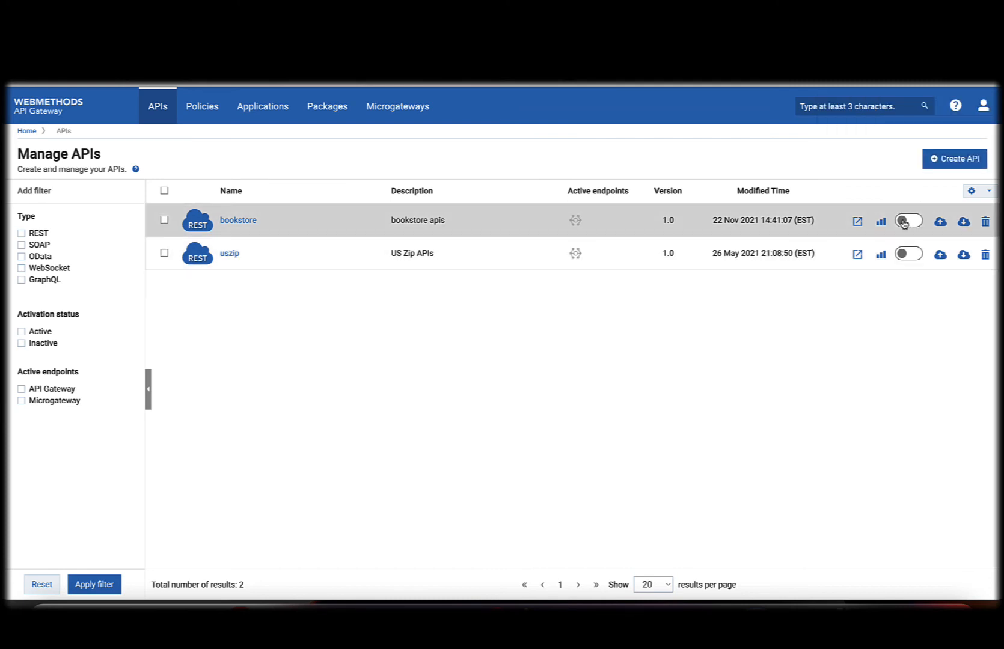
pyautogui.click(907, 220)
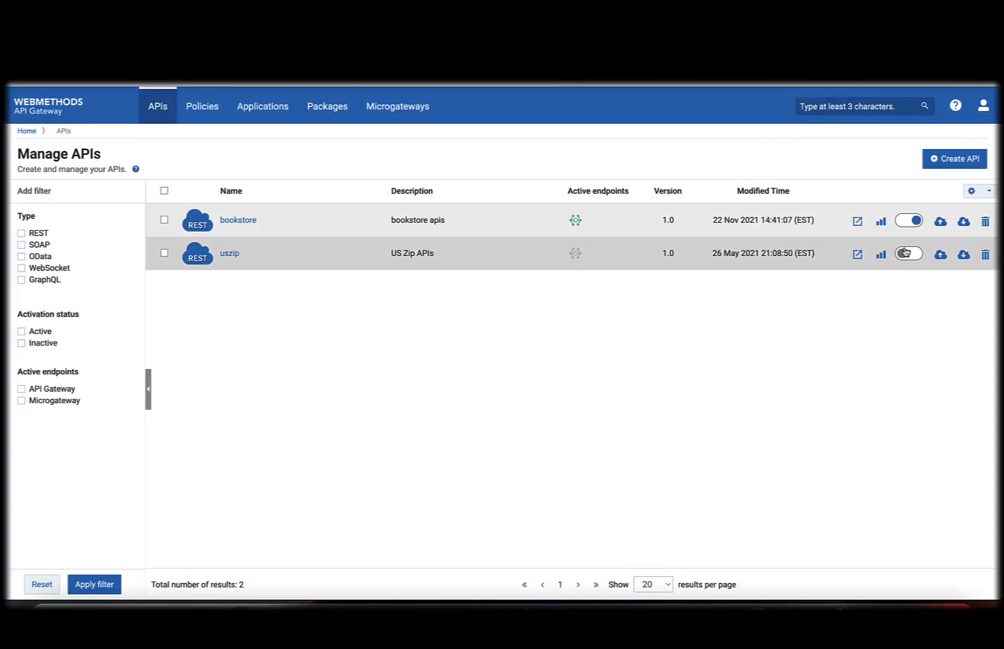
pyautogui.click(907, 253)
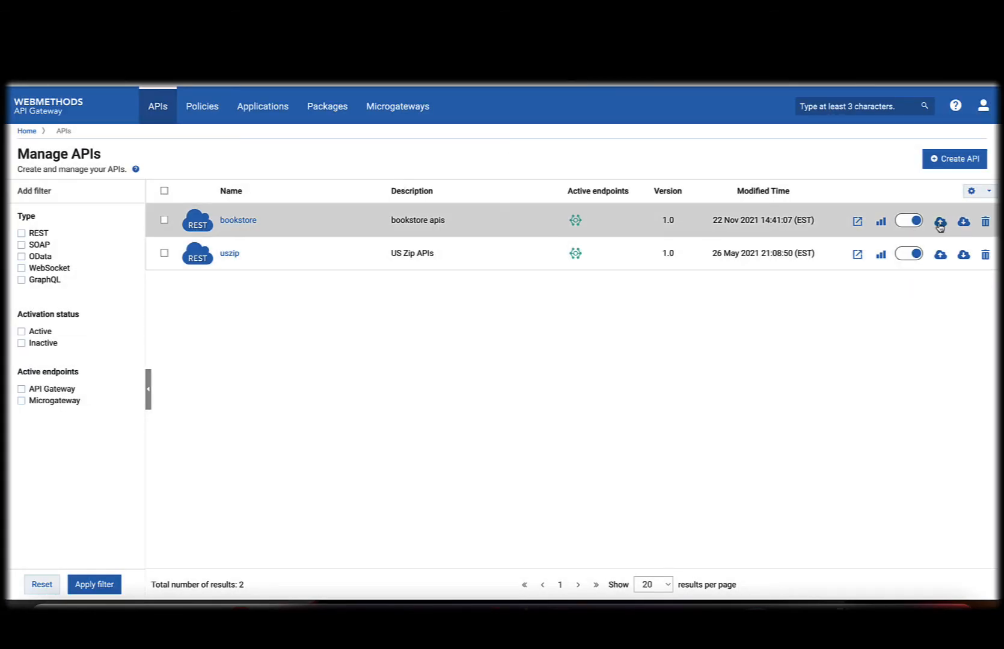
pyautogui.click(940, 221)
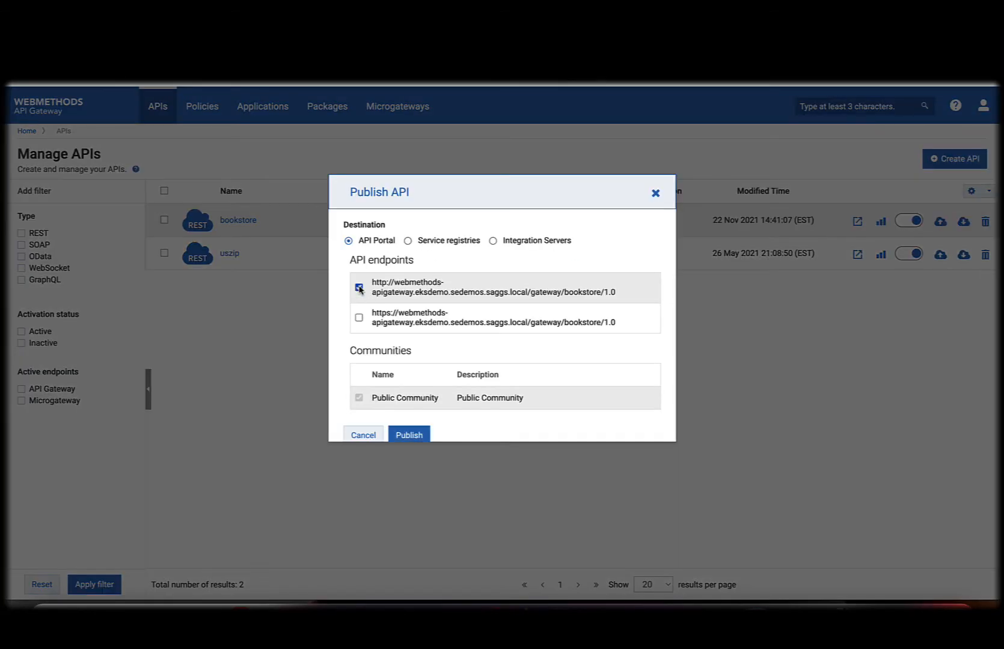
pyautogui.click(409, 435)
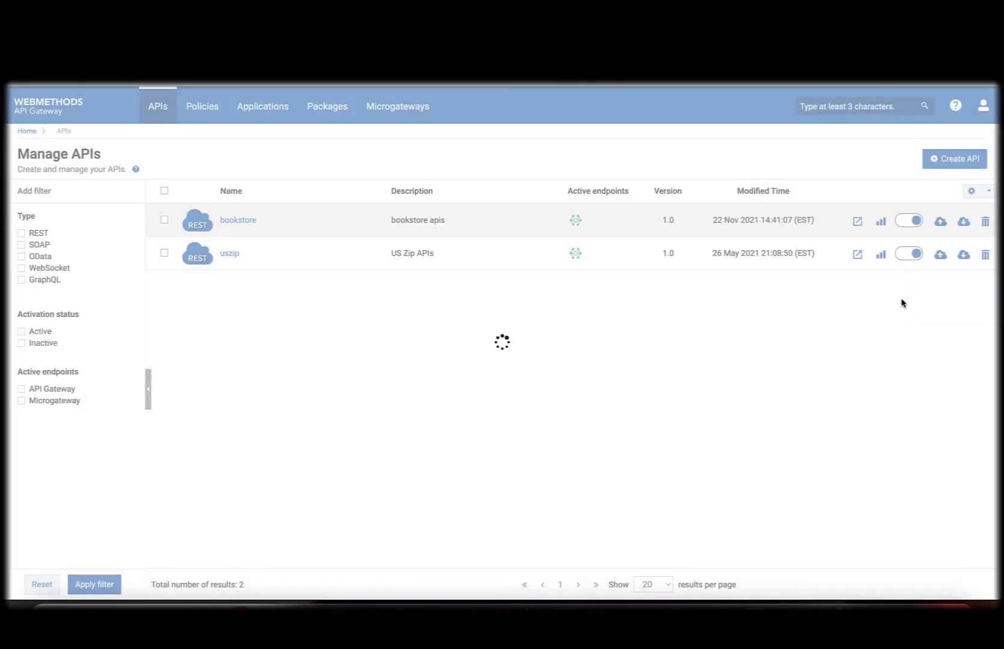
# Publish the uszip API to API Portal over its HTTP endpoint.
pyautogui.click(939, 220)
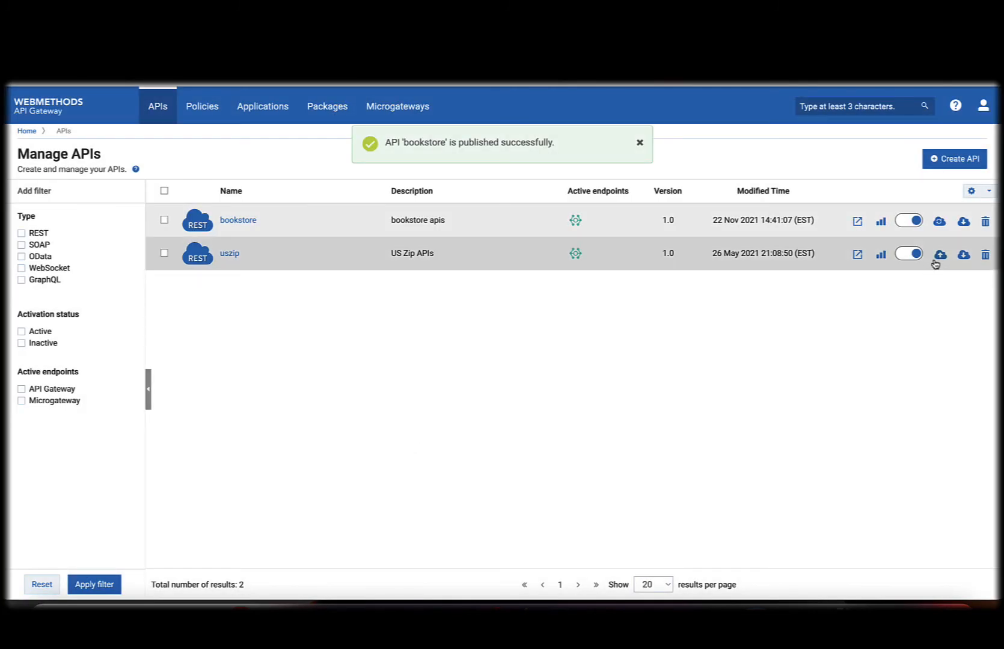
pyautogui.click(939, 254)
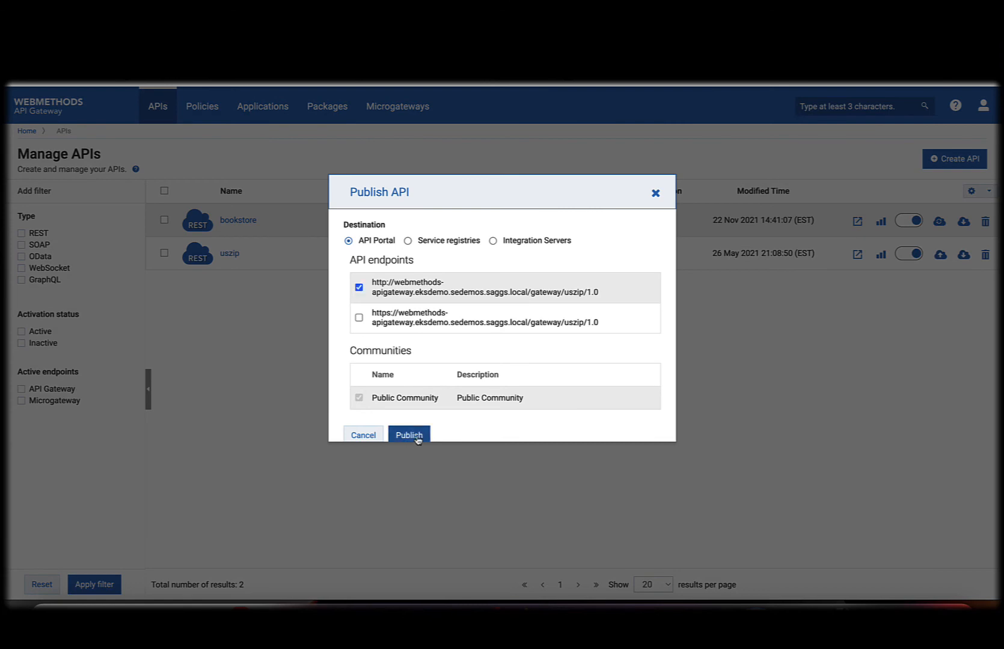
pyautogui.click(409, 435)
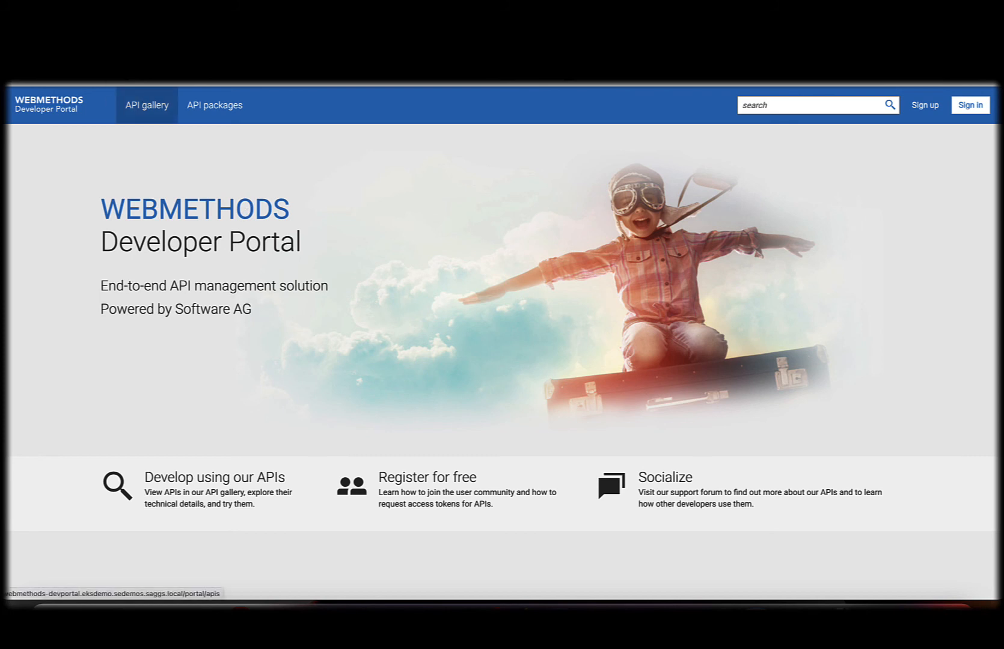
# Find bookstore in the API gallery, view its documentation and reach the Try API page.
pyautogui.click(146, 104)
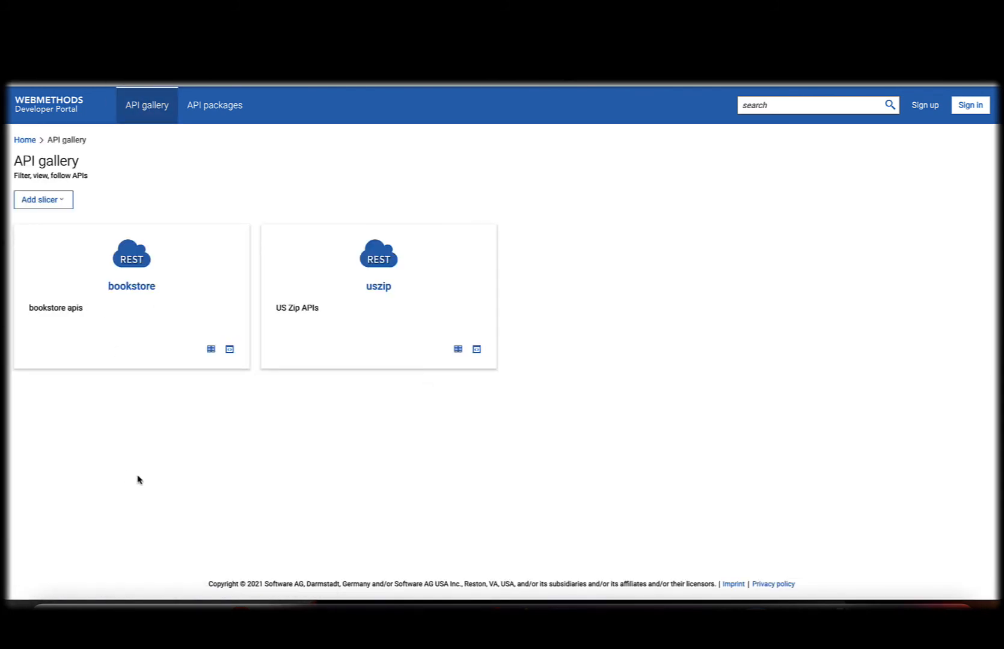
pyautogui.moveTo(131, 286)
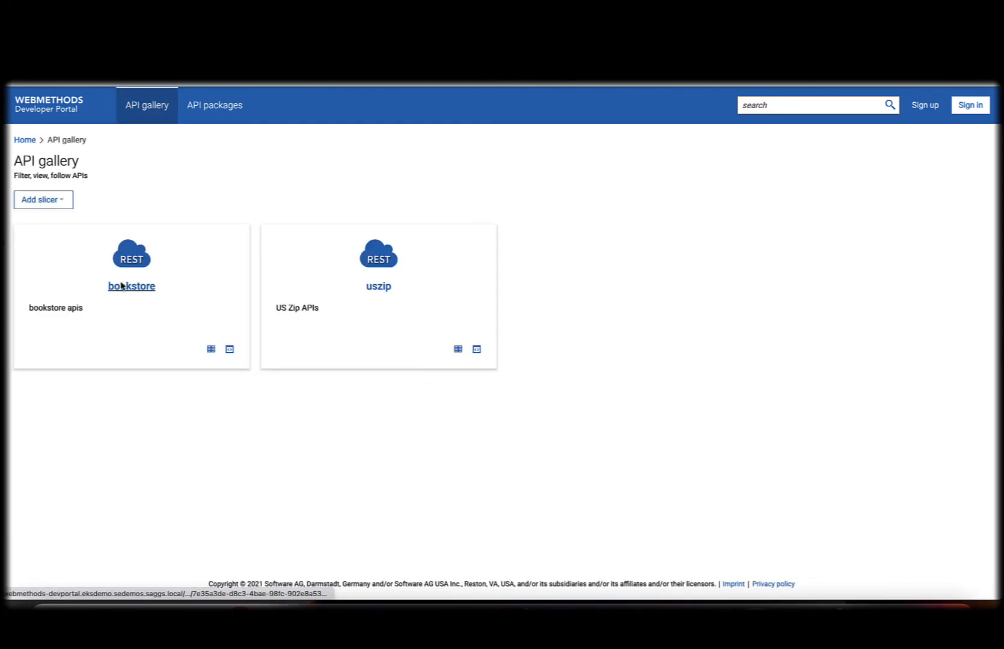
pyautogui.click(131, 286)
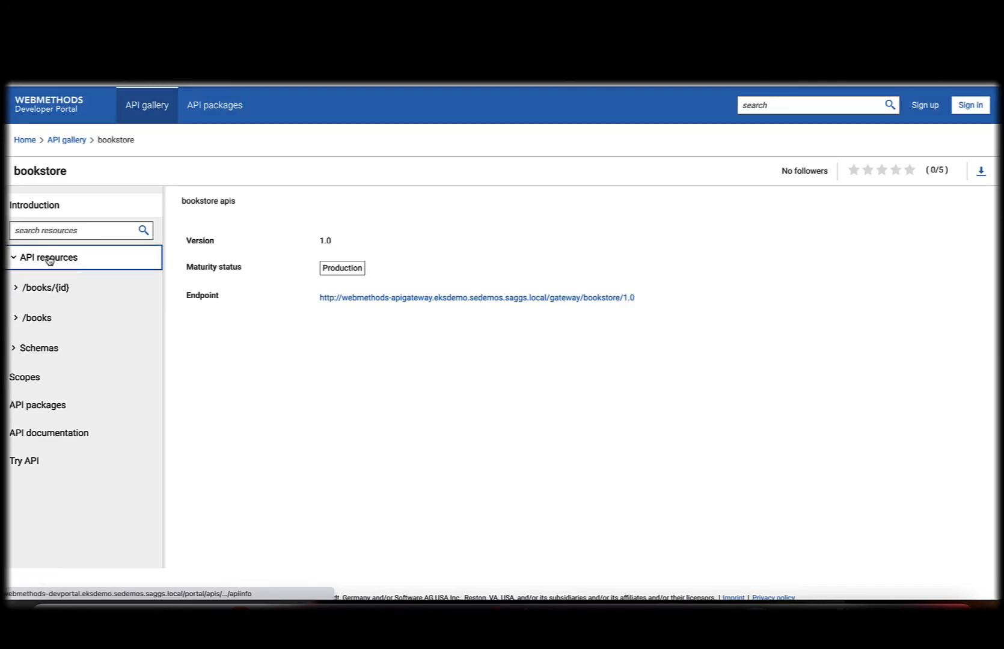
pyautogui.moveTo(44, 288)
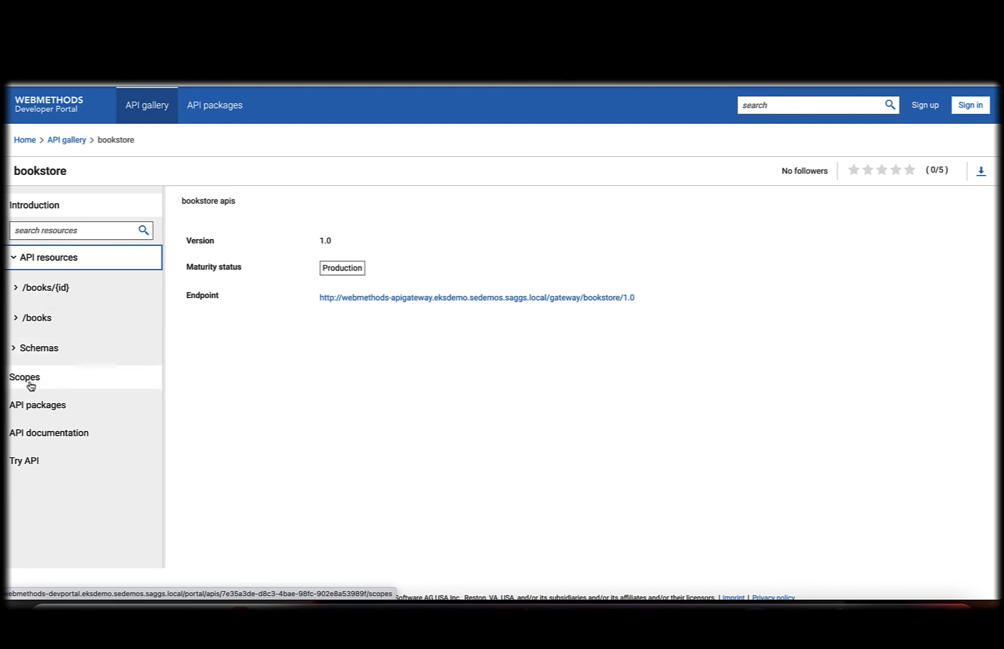
pyautogui.click(48, 432)
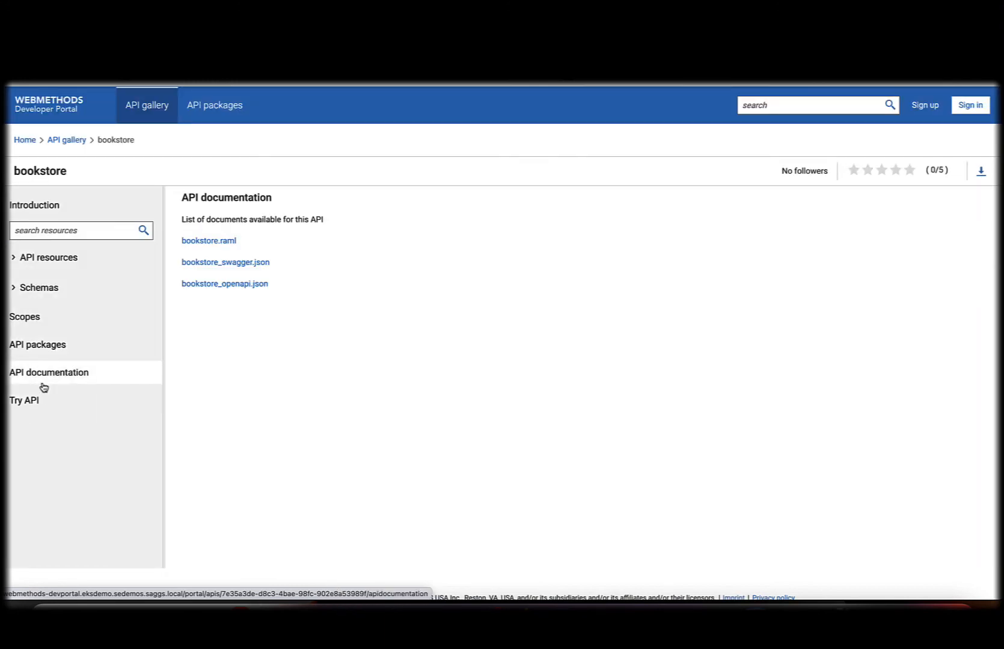
pyautogui.click(24, 401)
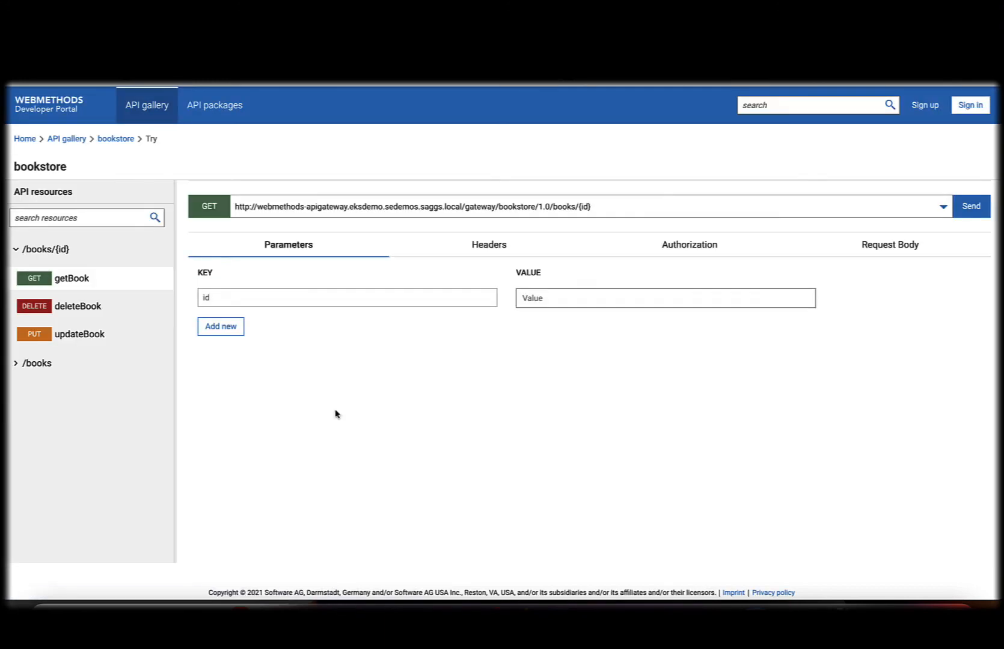
pyautogui.moveTo(410, 274)
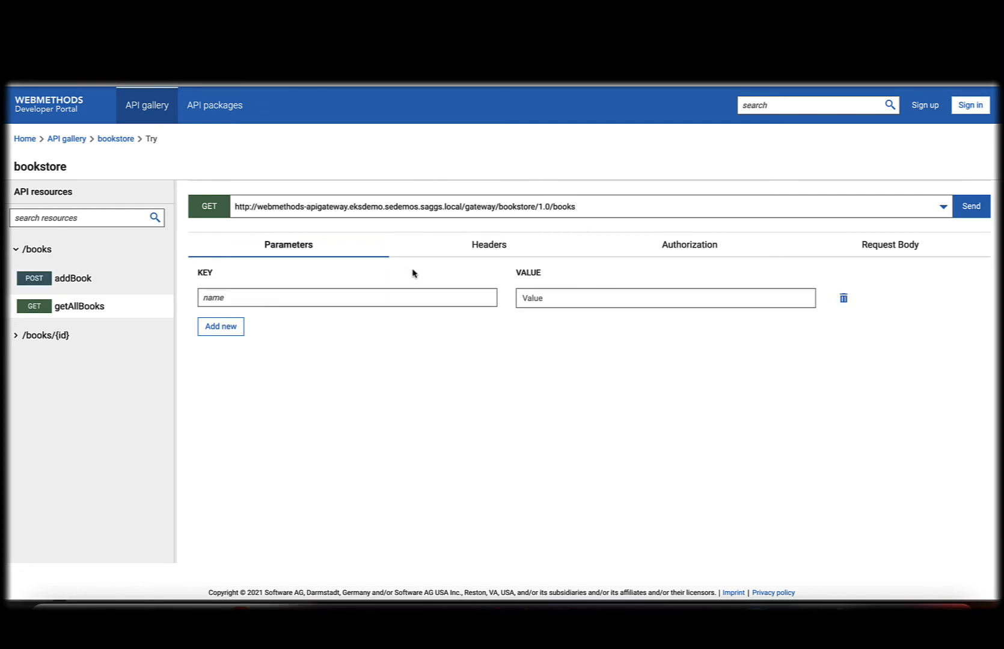
# Send getAllBooks, then getBook with id 1001, getting 200 OK responses.
pyautogui.click(970, 206)
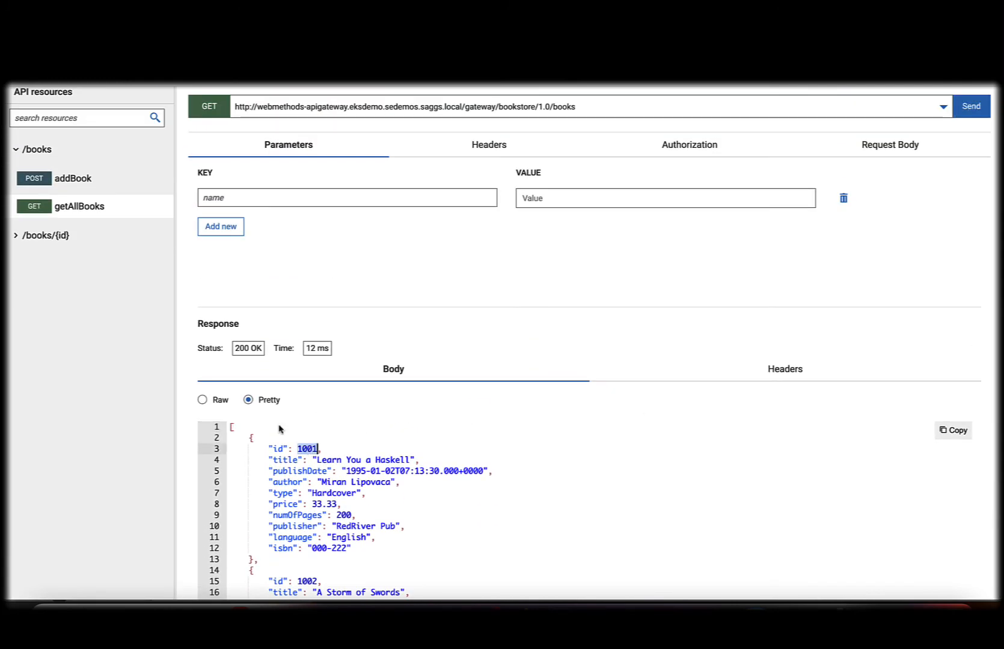
pyautogui.click(47, 235)
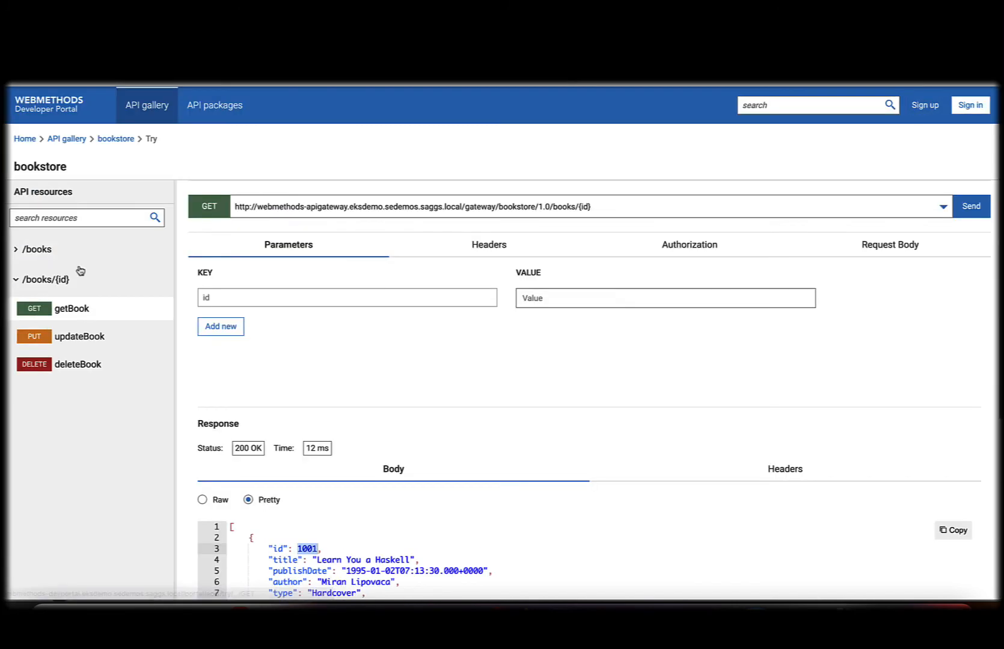
pyautogui.write('1001')
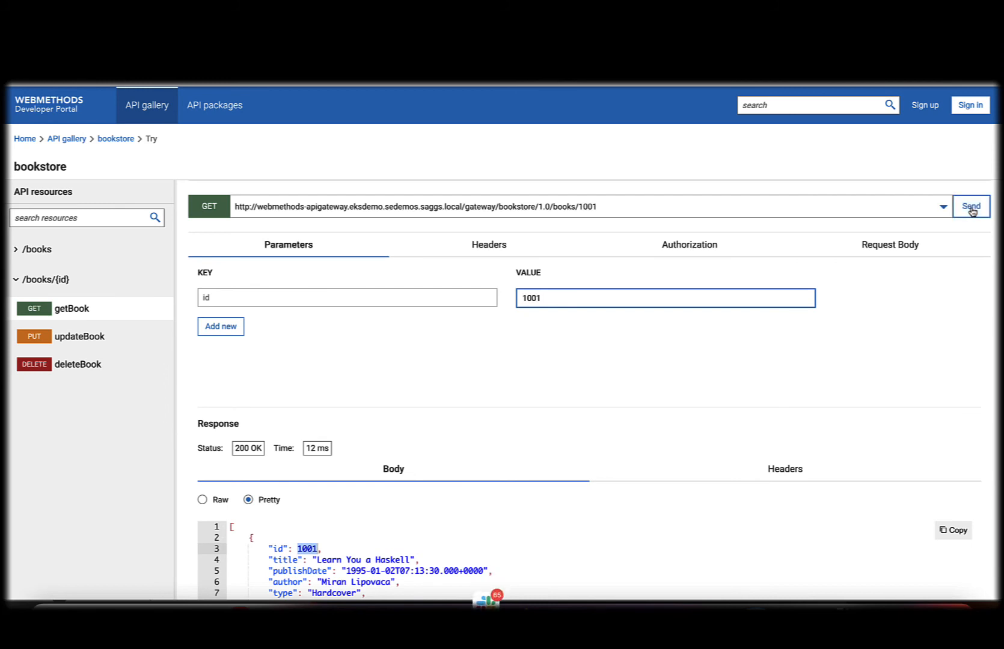
pyautogui.click(970, 205)
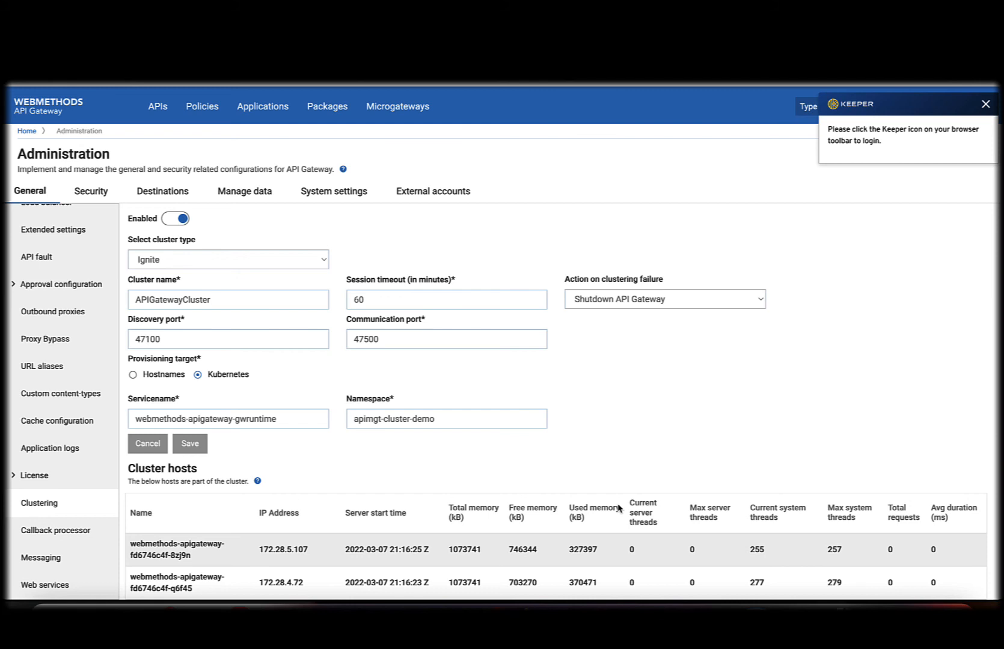
pyautogui.moveTo(618, 440)
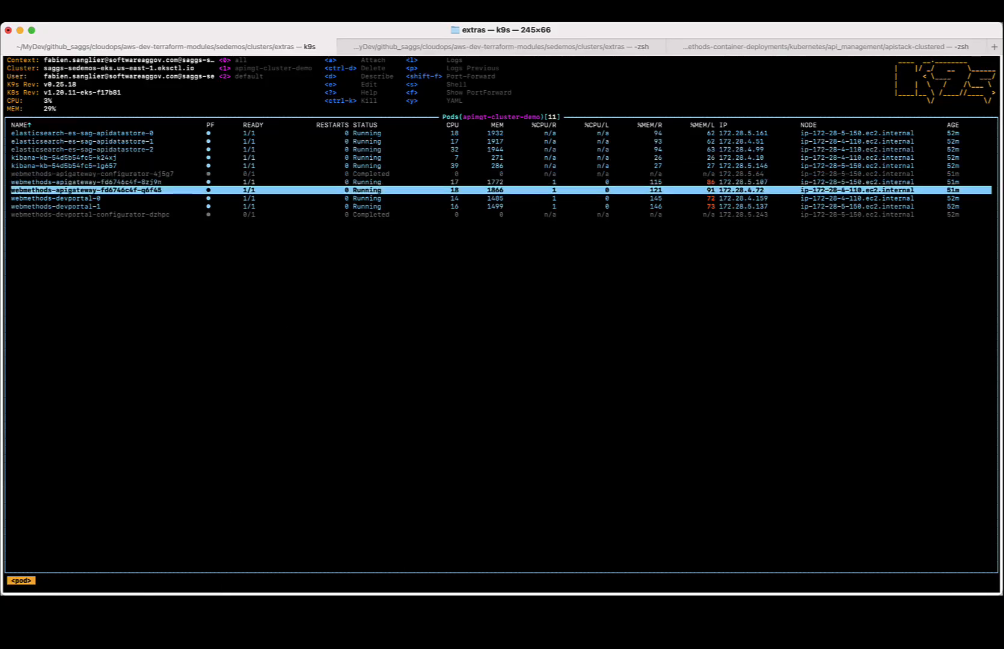
# Scale the webmethods-apigateway deployment to 8 replicas, then look up poddisruptionbudget resources.
pyautogui.write('deploy')
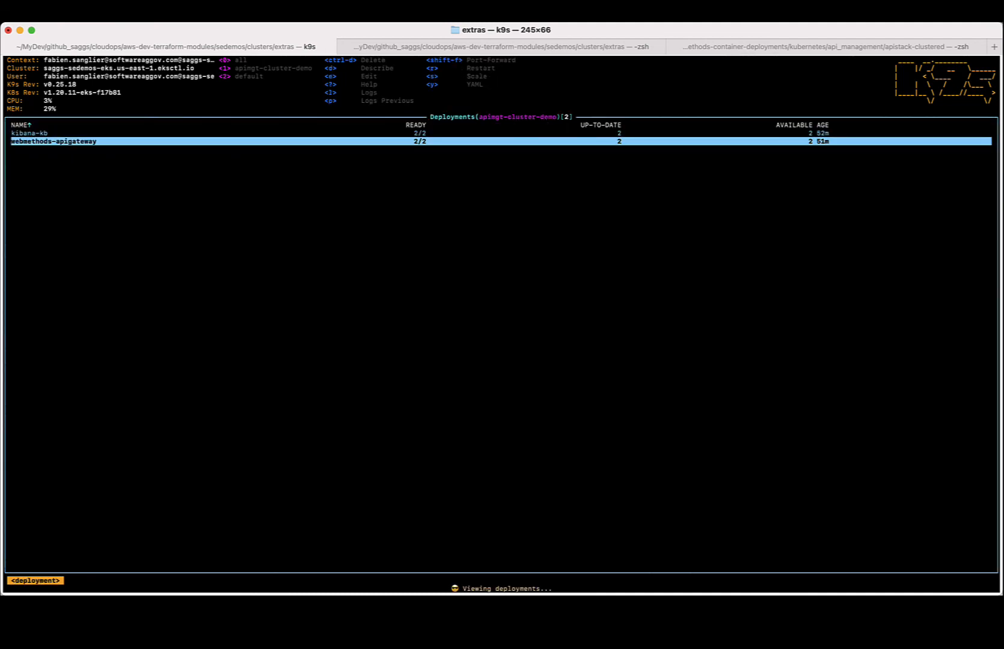
pyautogui.press('enter')
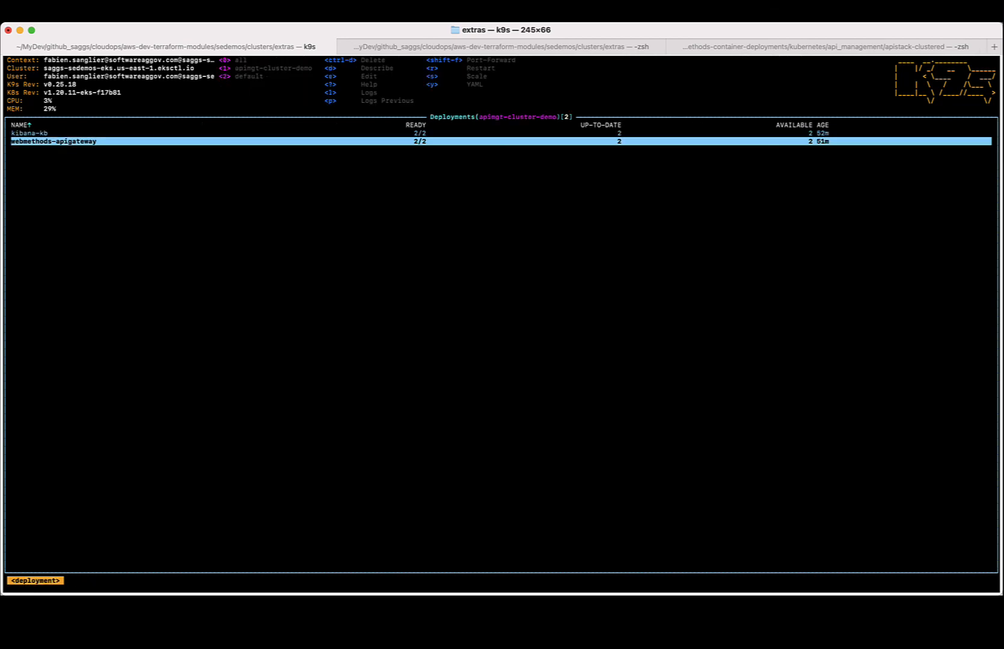
pyautogui.press('s')
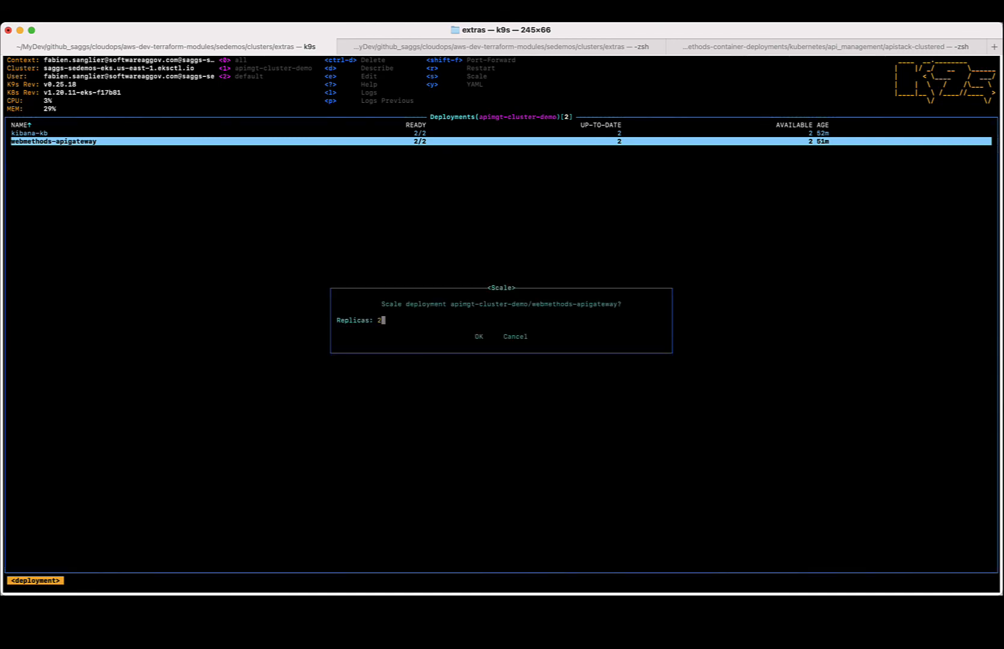
pyautogui.write('8')
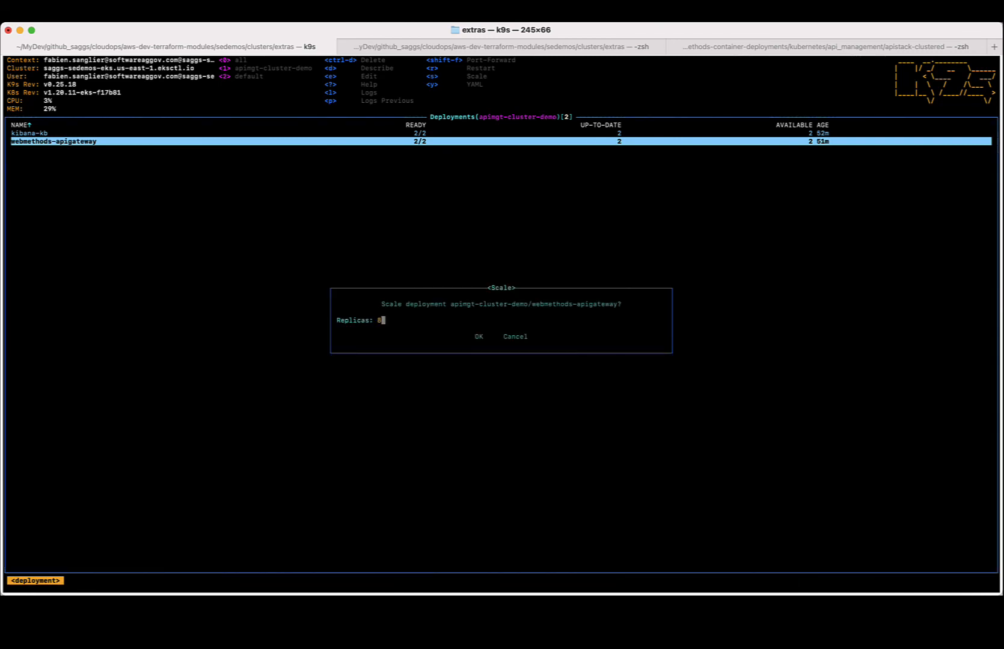
pyautogui.click(479, 337)
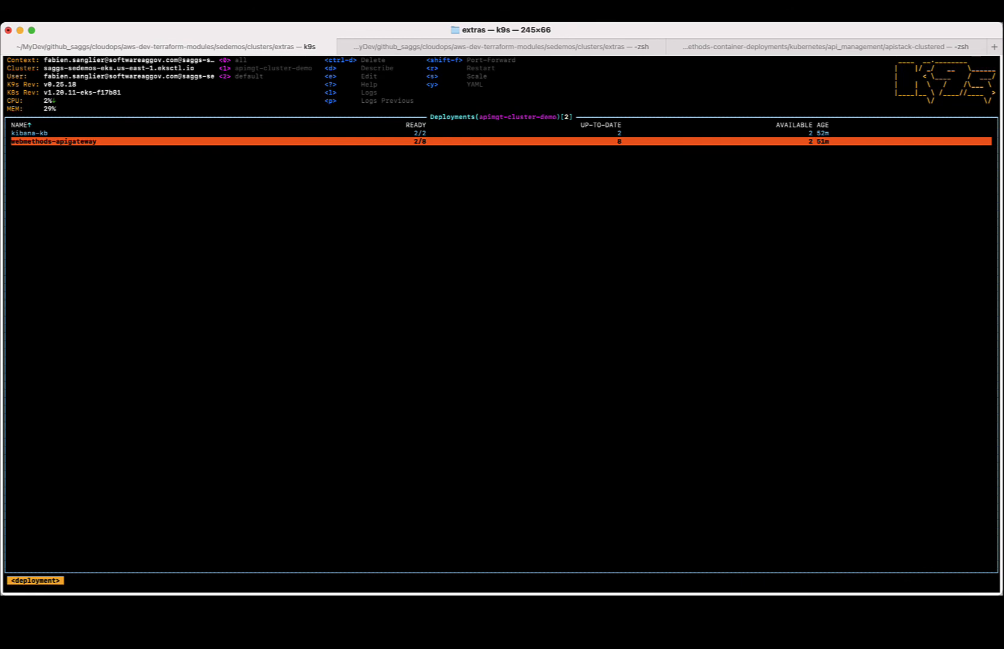
pyautogui.write('poddisruptionbudget')
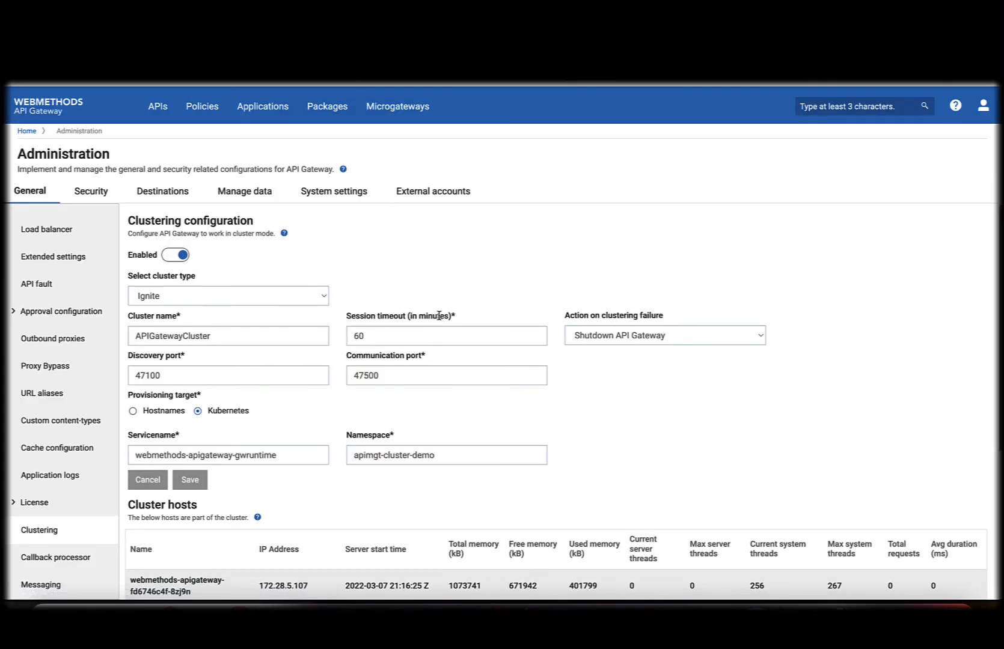
# Scroll through the Cluster hosts table to see the newly joined gateway nodes.
pyautogui.scroll(-3)
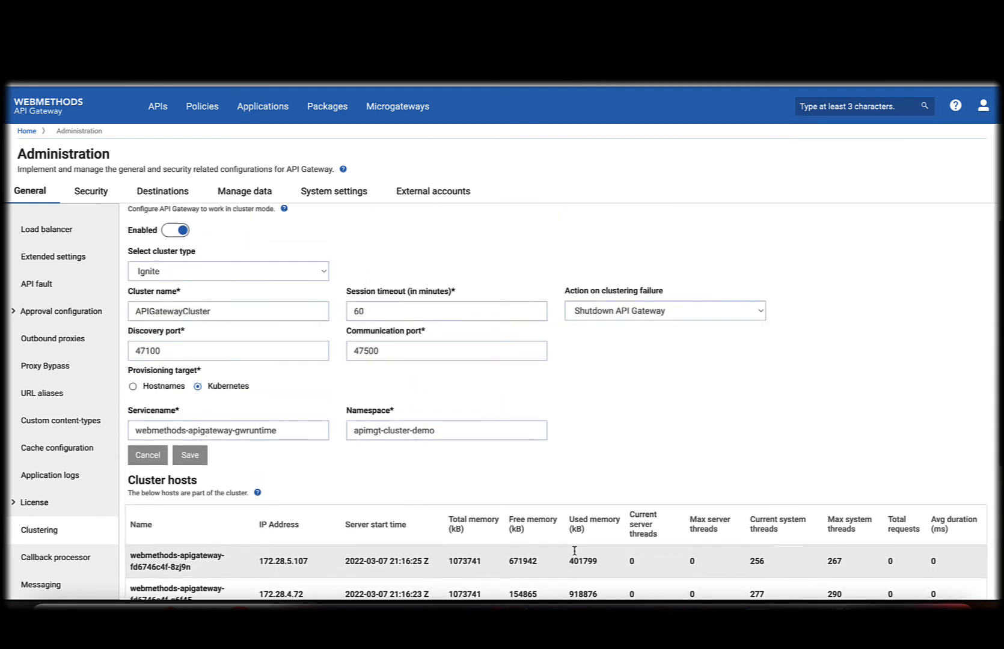
pyautogui.scroll(-3)
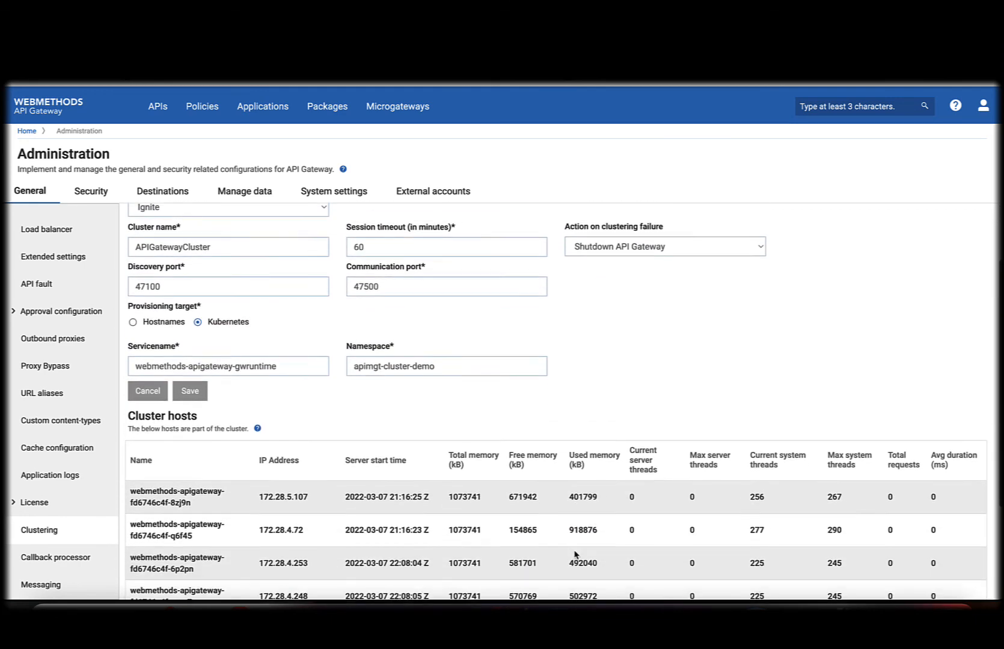
pyautogui.scroll(-3)
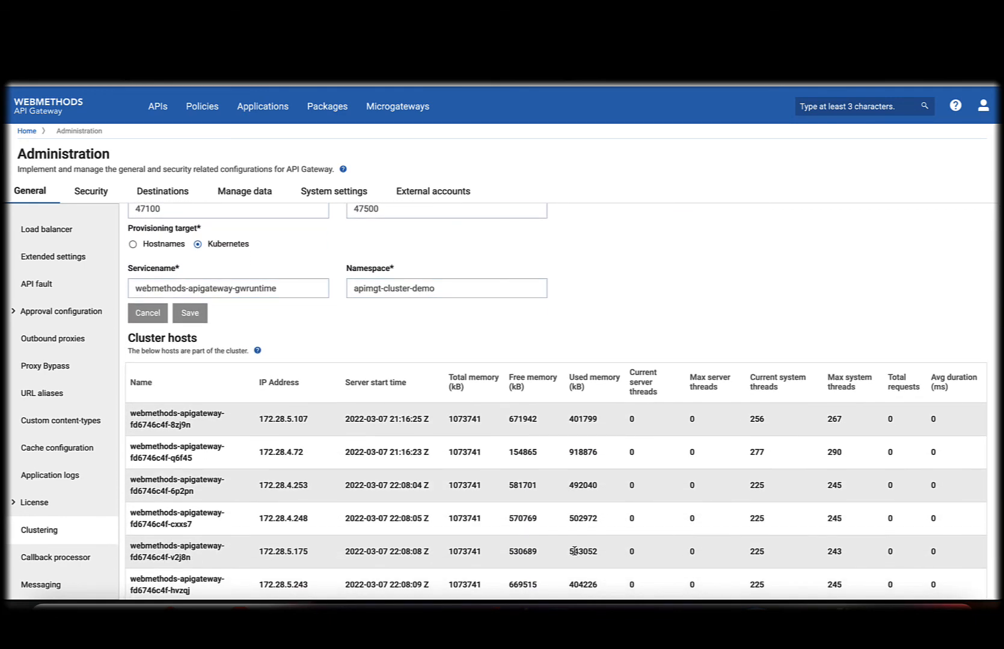